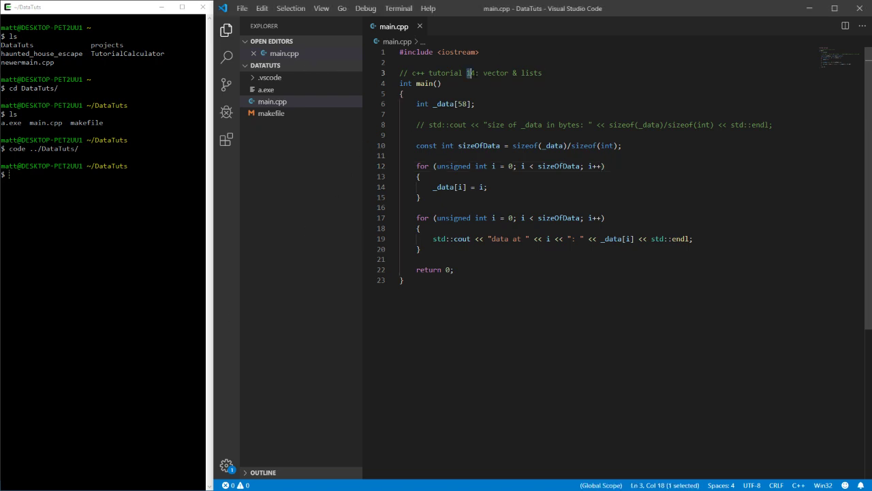
- Comment out the old array code with Ctrl+/ and add #include <vector> under <iostream>
{"action": "double_click", "coordinate": [496, 73]}
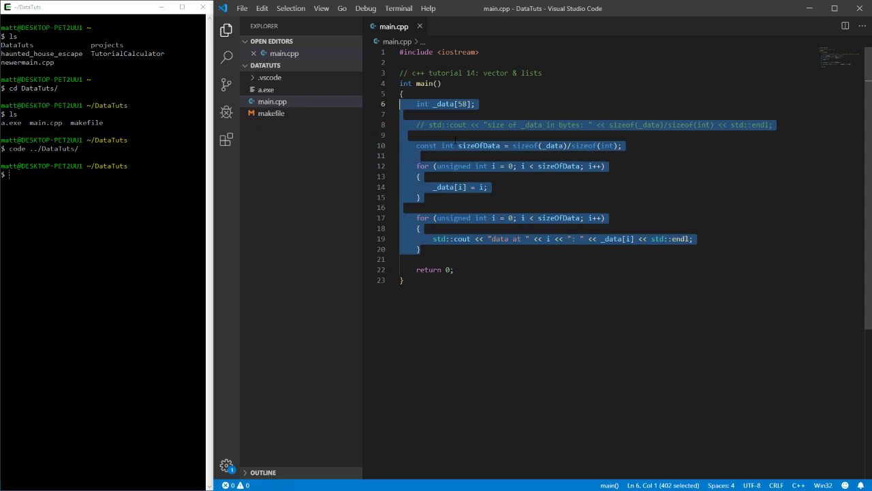
{"action": "key", "text": "ctrl+/"}
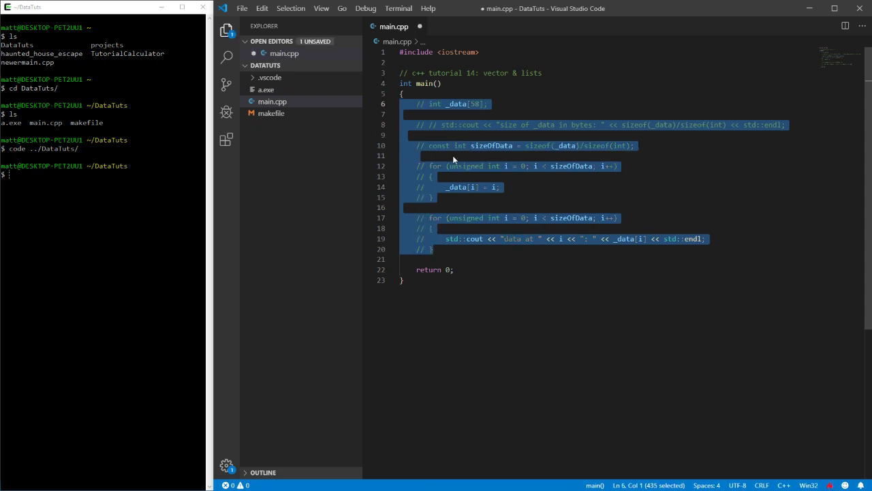
{"action": "type", "text": "#i"}
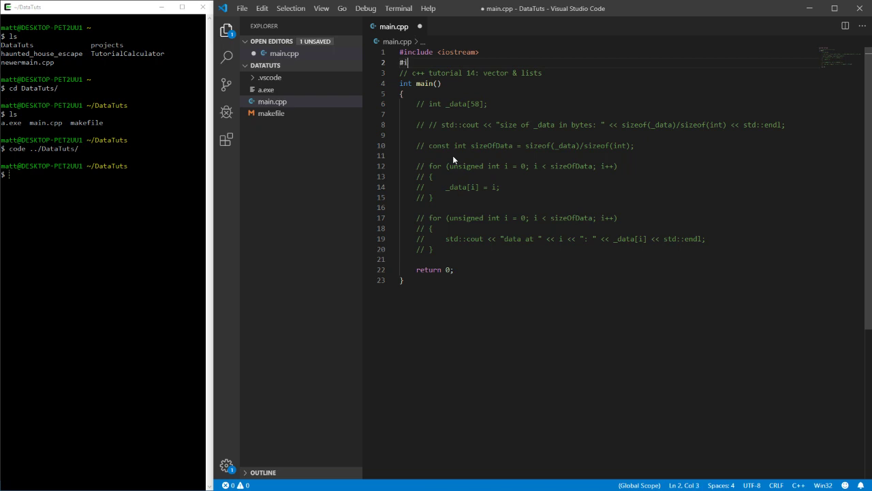
{"action": "type", "text": "nclude"}
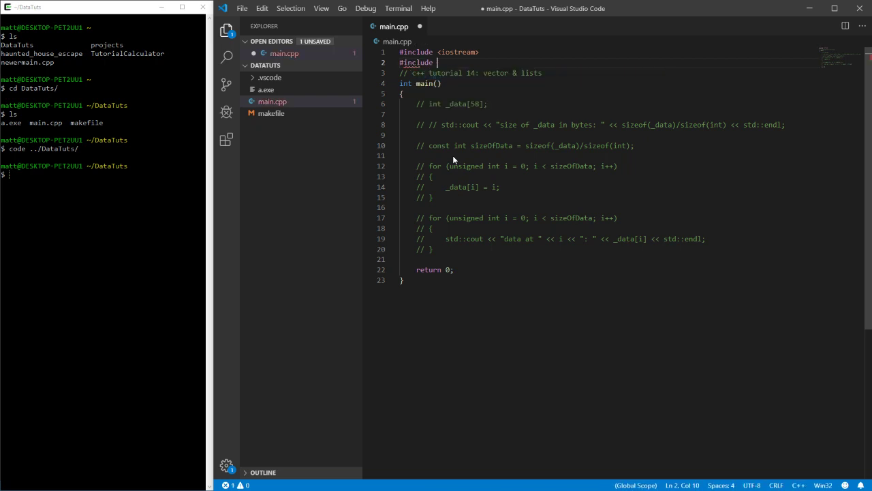
{"action": "type", "text": "vector>"}
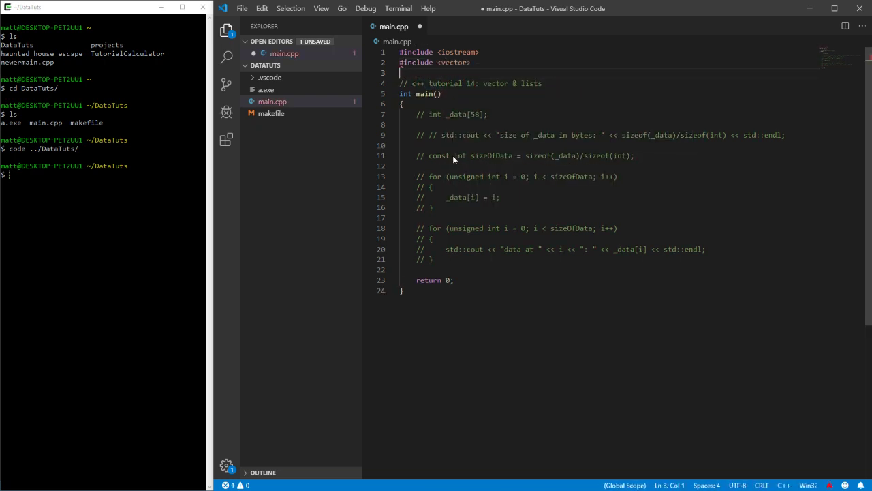
{"action": "double_click", "coordinate": [458, 114]}
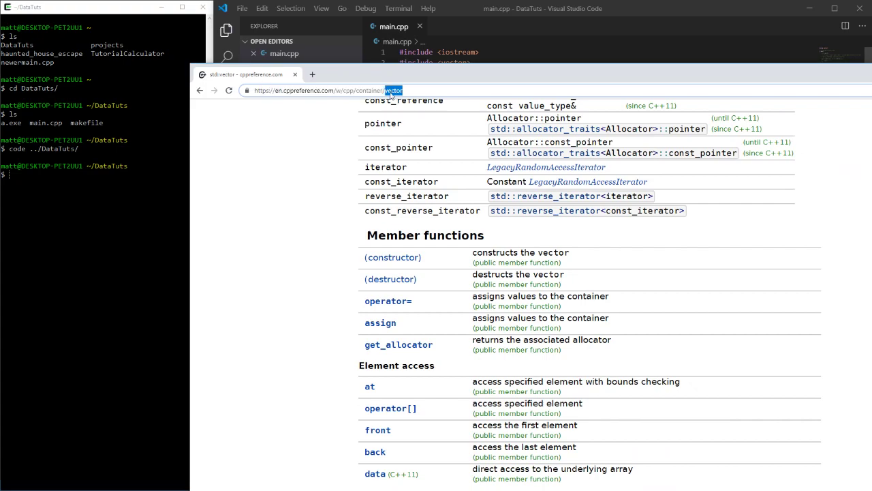
- Scroll the std::vector page to 'Defined in header <vector>', then return to the editor
{"action": "scroll", "scroll_direction": "up", "scroll_amount": 3}
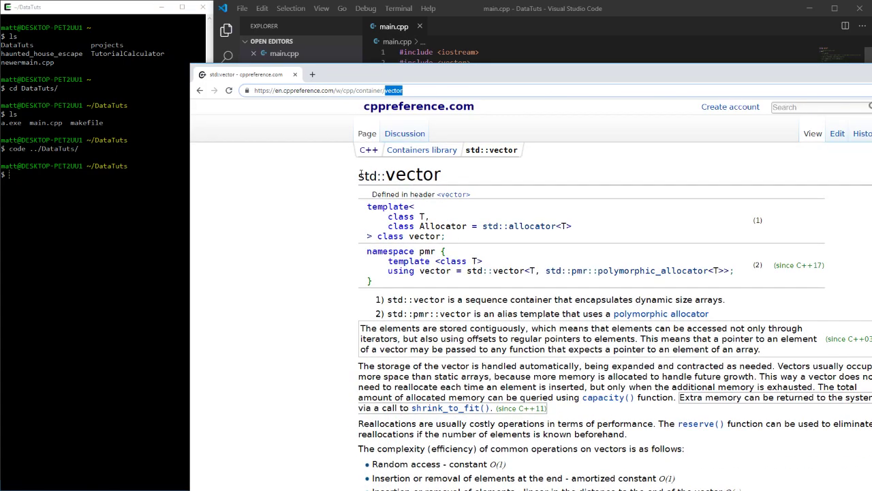
{"action": "double_click", "coordinate": [366, 175]}
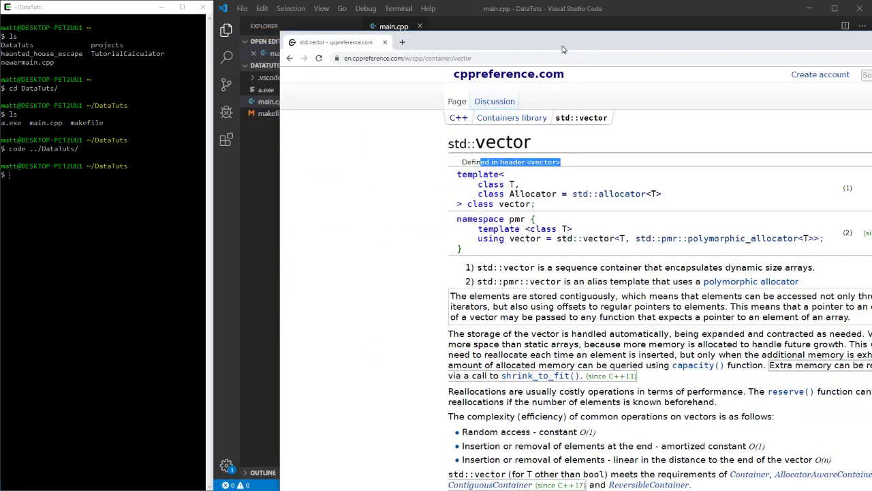
{"action": "left_click", "coordinate": [420, 26]}
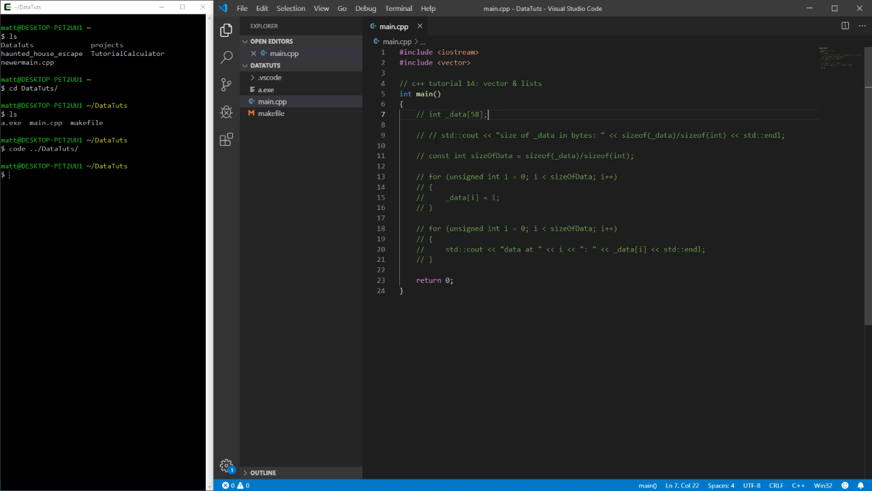
{"action": "double_click", "coordinate": [496, 83]}
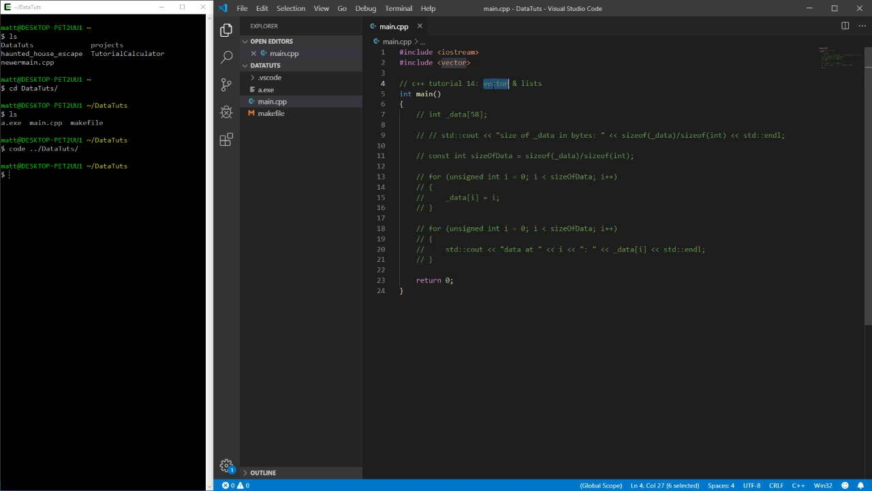
{"action": "double_click", "coordinate": [531, 83]}
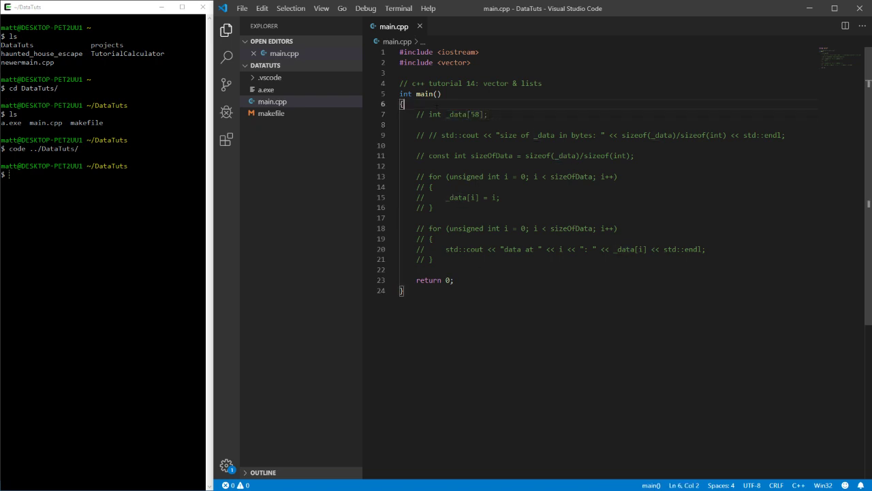
{"action": "key", "text": "enter"}
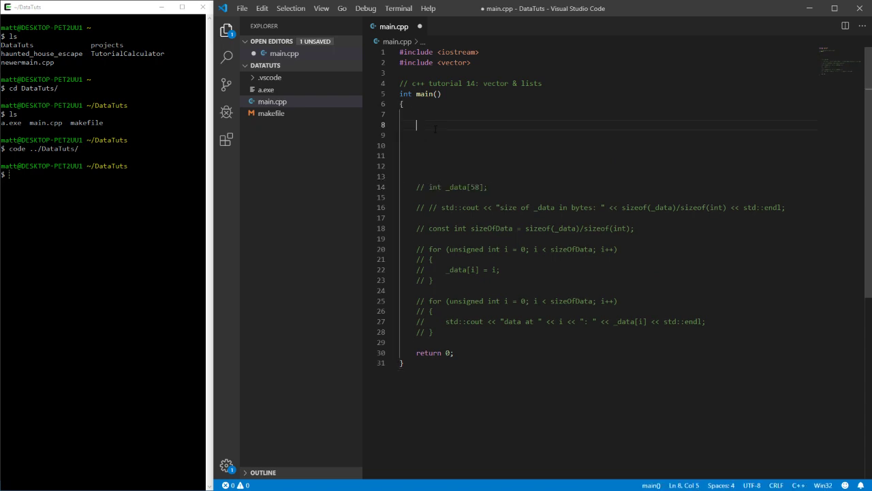
- Declare std::vector<int> _data; at the top of main, after briefly trying float as the element type
{"action": "type", "text": "std::vector<"}
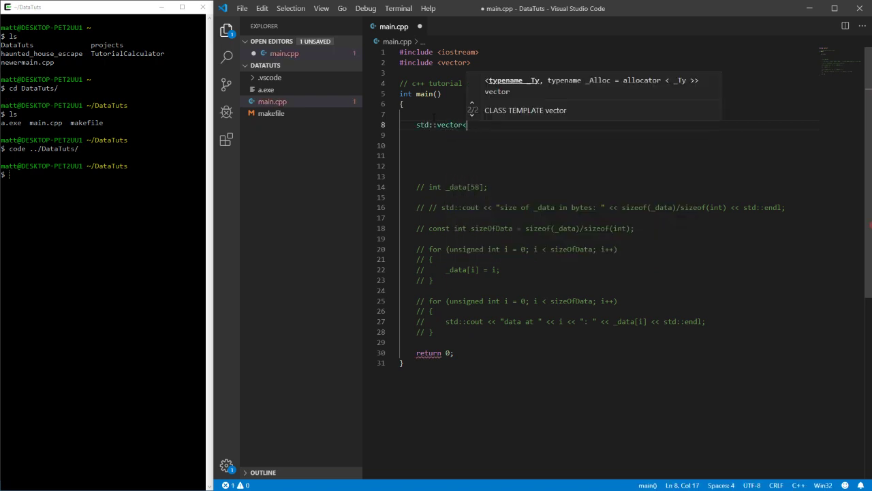
{"action": "type", "text": "int>"}
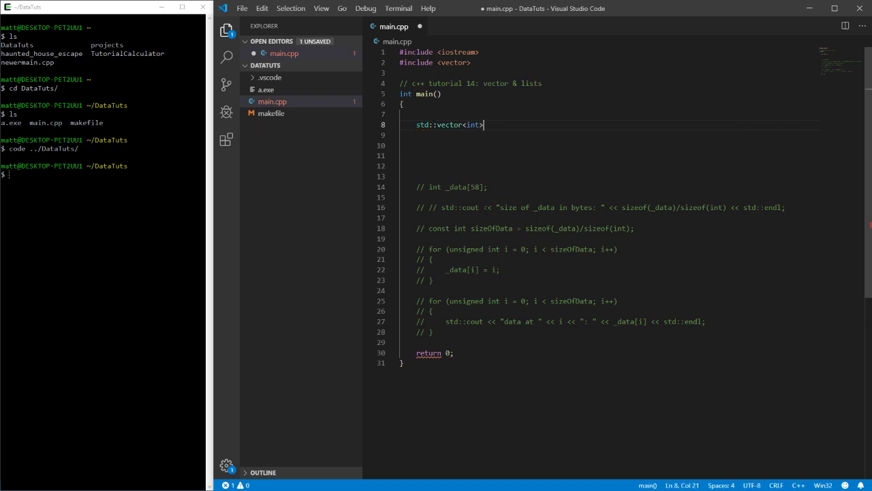
{"action": "type", "text": "float"}
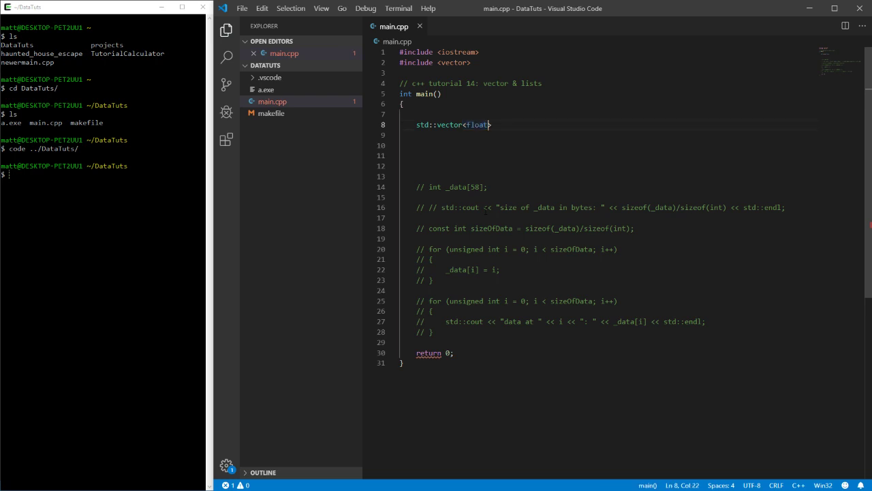
{"action": "key", "text": "Enter"}
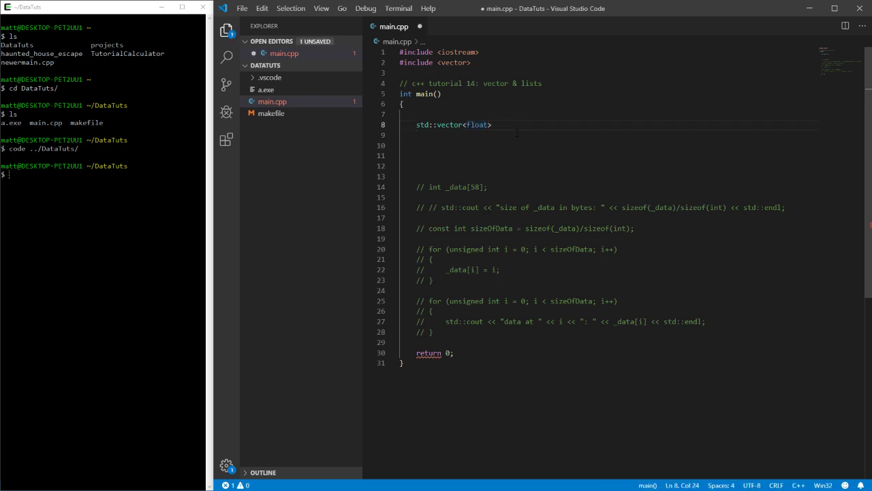
{"action": "double_click", "coordinate": [477, 125]}
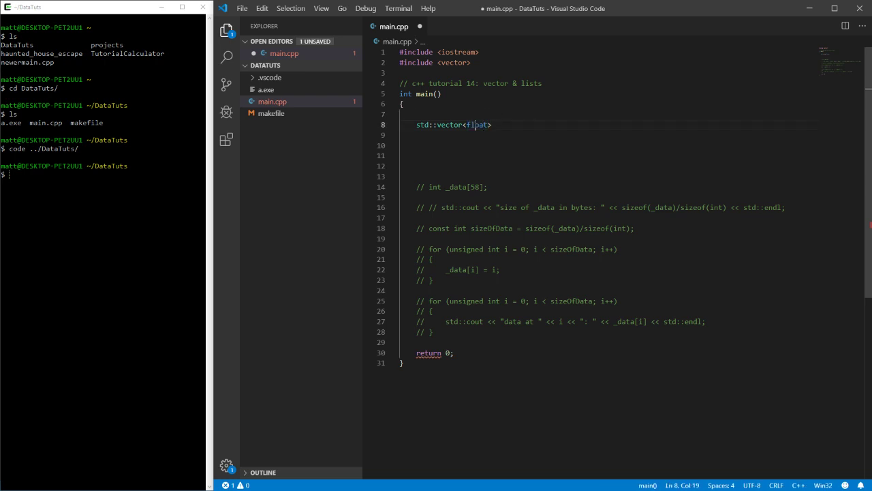
{"action": "double_click", "coordinate": [478, 125]}
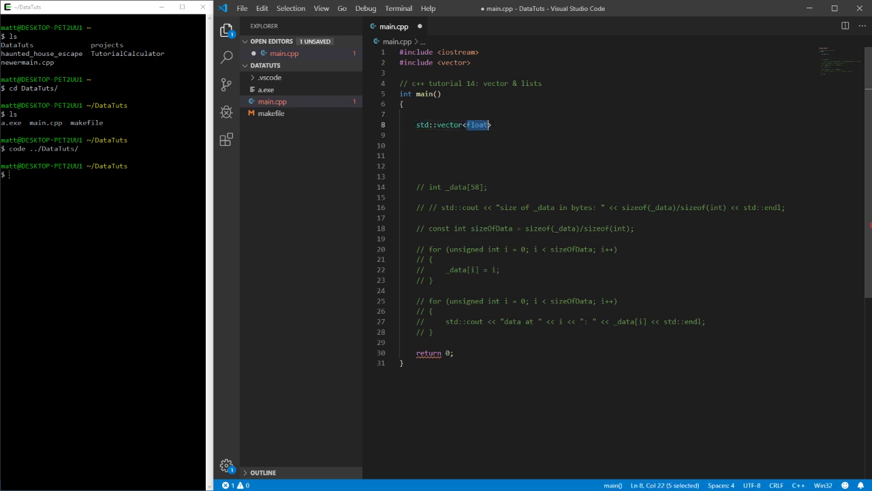
{"action": "type", "text": "int"}
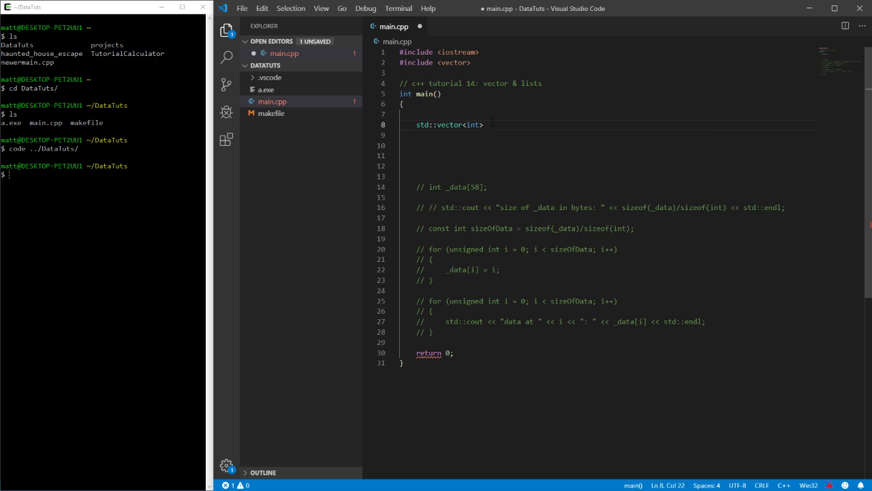
{"action": "type", "text": "_data;"}
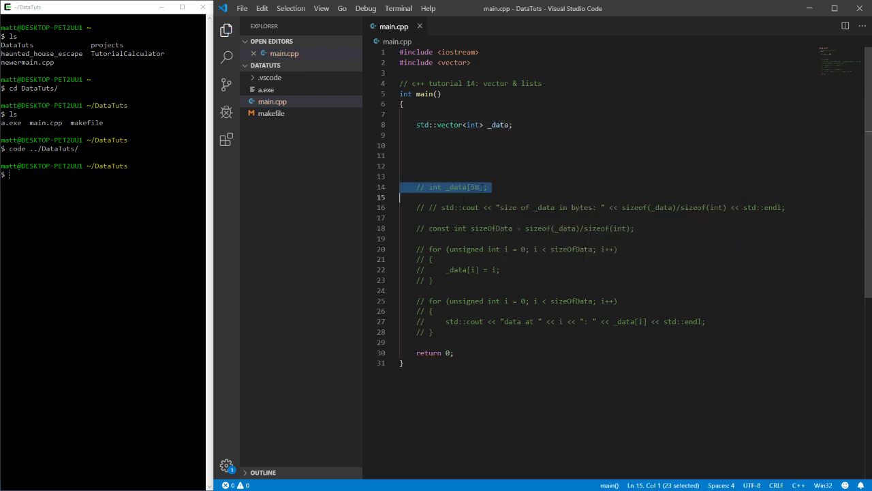
{"action": "left_click", "coordinate": [513, 125]}
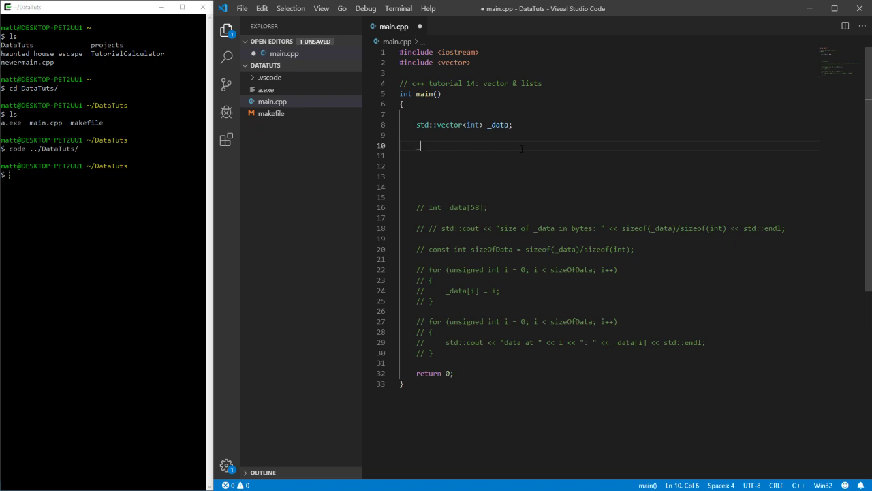
- Add _data.push_back(52); via IntelliSense and leave blank lines below it
{"action": "type", "text": "_data.push_back("}
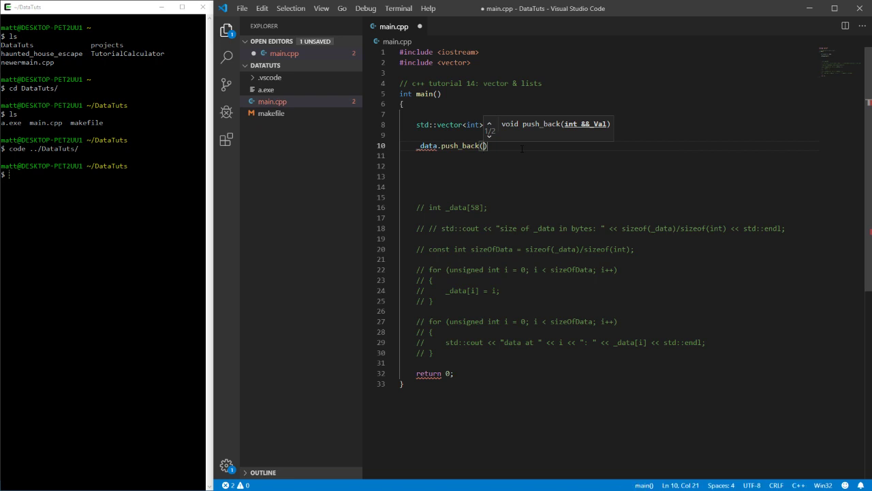
{"action": "type", "text": "52"}
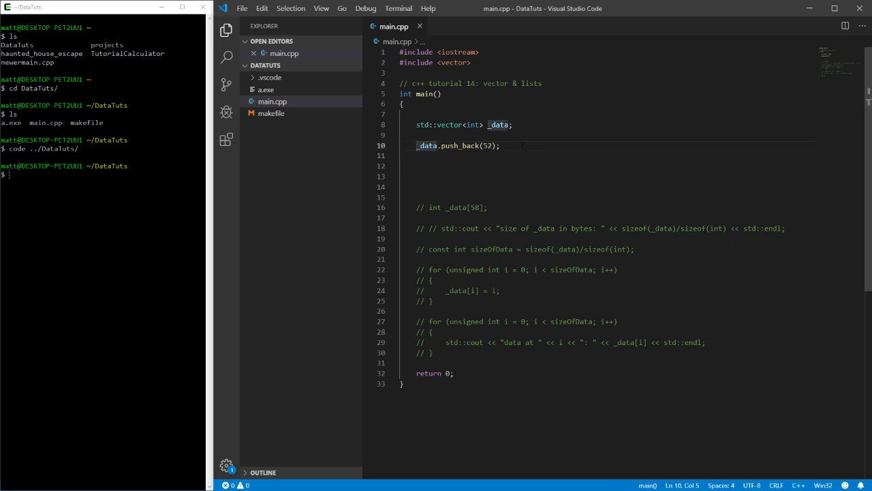
{"action": "key", "text": "Enter"}
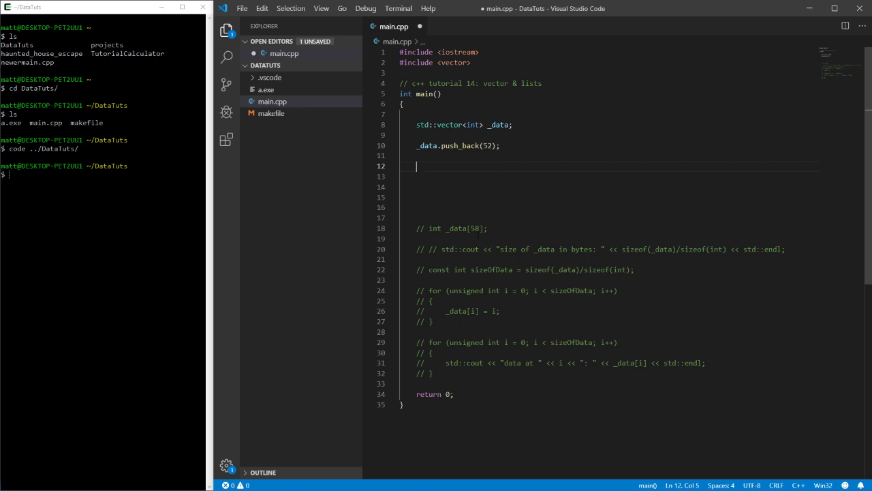
{"action": "double_click", "coordinate": [459, 228]}
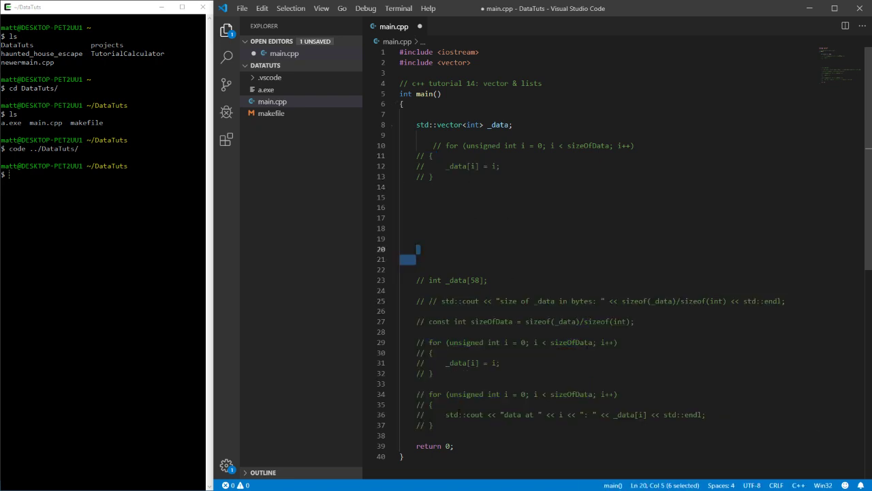
- Delete the leftover commented array code, uncomment the copied loop and retype its limit
{"action": "key", "text": "Delete"}
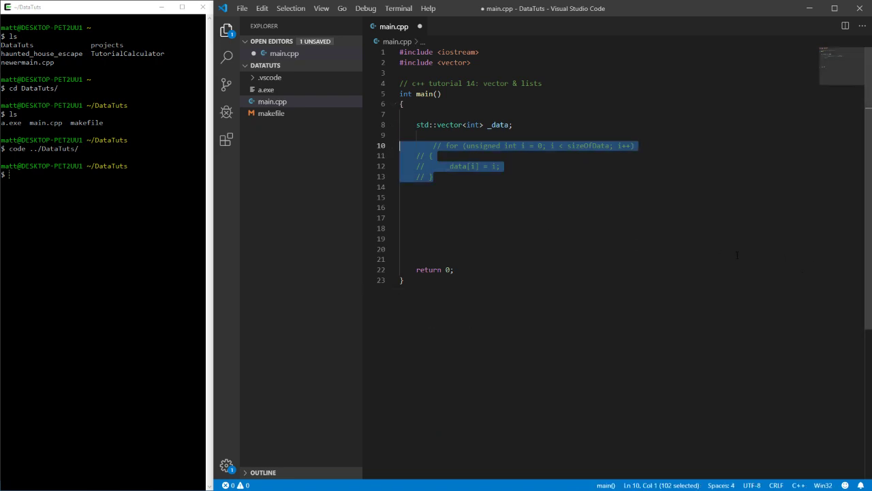
{"action": "key", "text": "ctrl+/"}
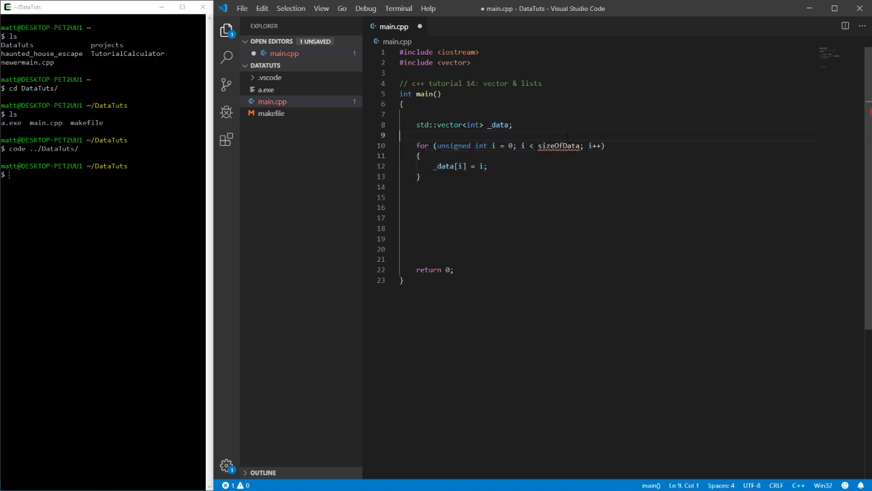
{"action": "double_click", "coordinate": [559, 144]}
{"action": "type", "text": "40"}
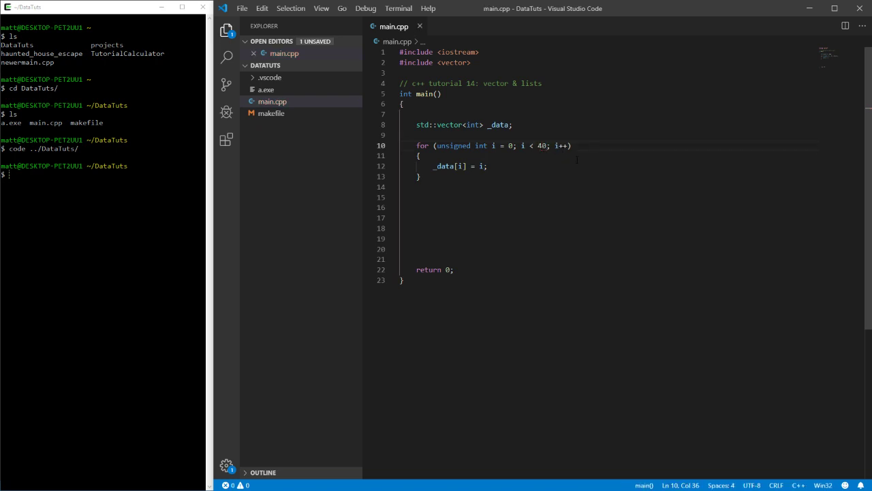
{"action": "type", "text": "18"}
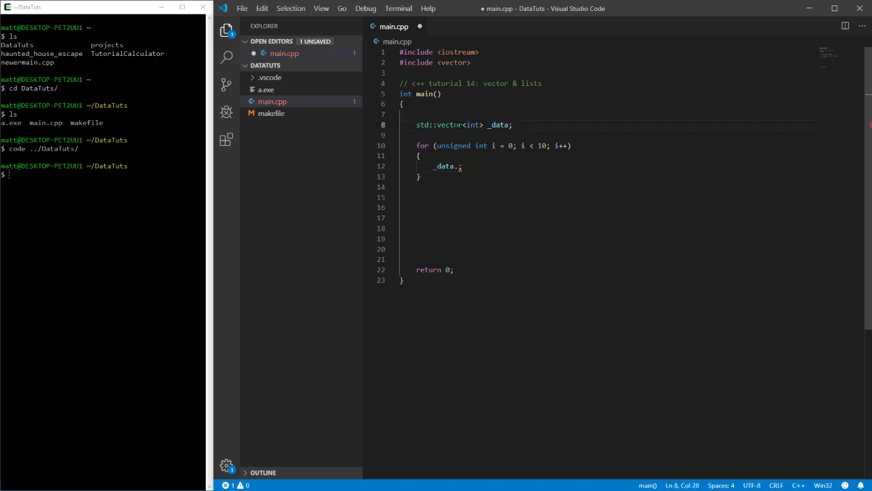
- Complete the loop body as _data.push_back(i);
{"action": "double_click", "coordinate": [448, 126]}
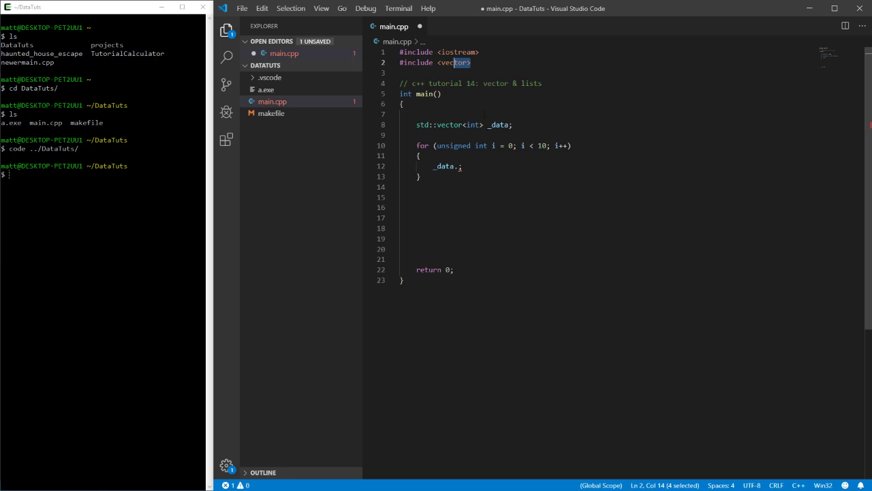
{"action": "type", "text": "push"}
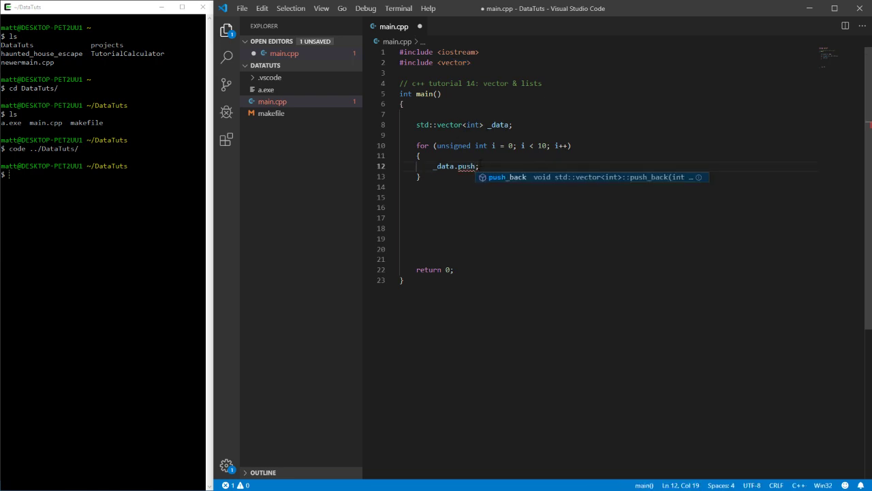
{"action": "type", "text": "_back"}
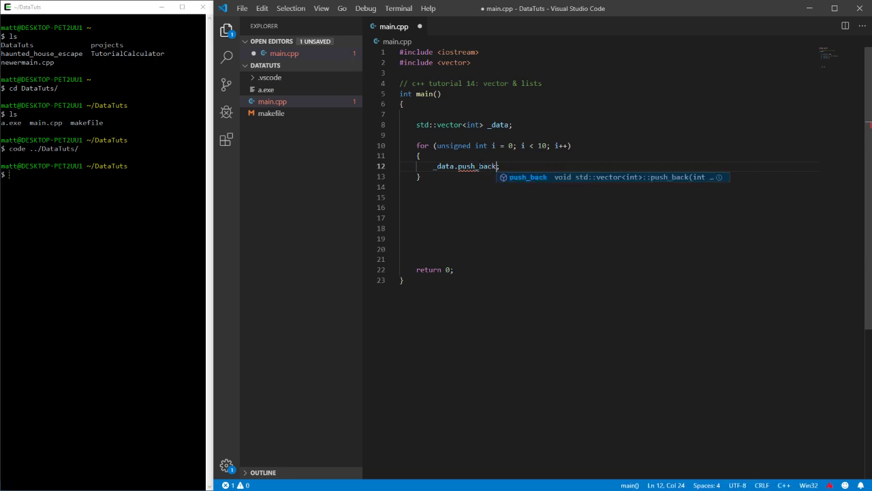
{"action": "type", "text": "("}
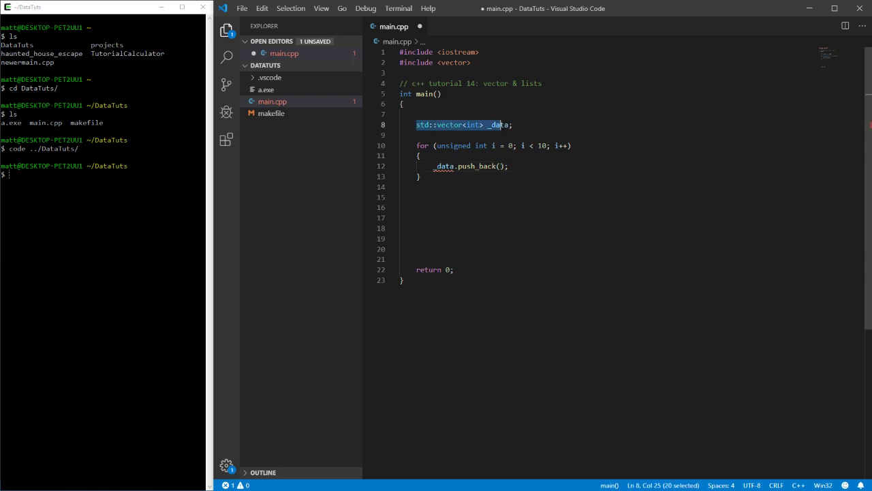
{"action": "left_click", "coordinate": [499, 166]}
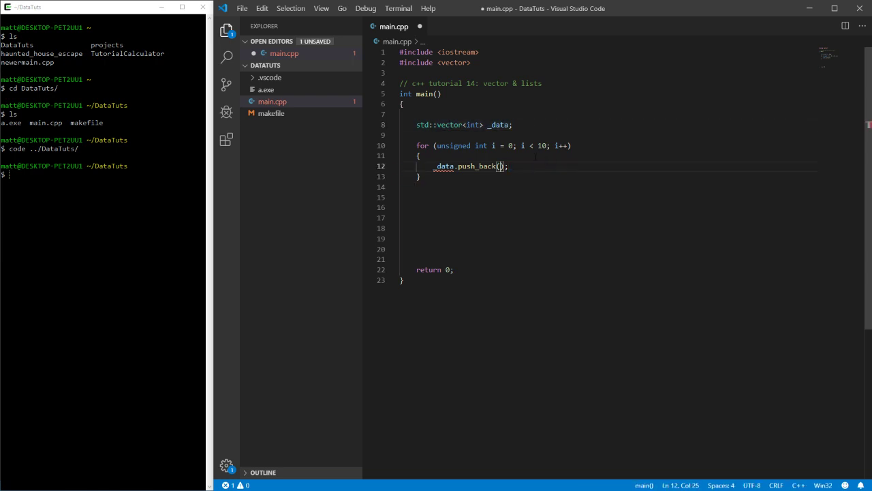
{"action": "type", "text": "i"}
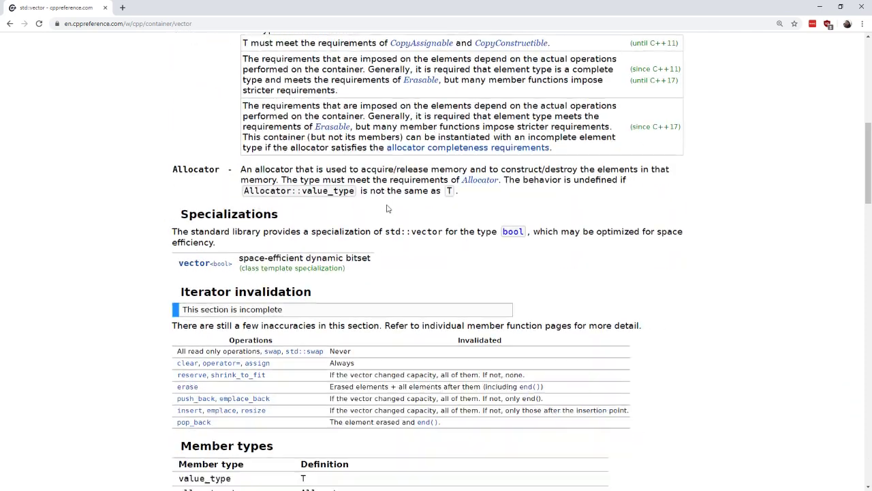
- Scroll the std::vector page down to the Member functions heading and highlight it
{"action": "scroll", "scroll_direction": "down", "scroll_amount": 3}
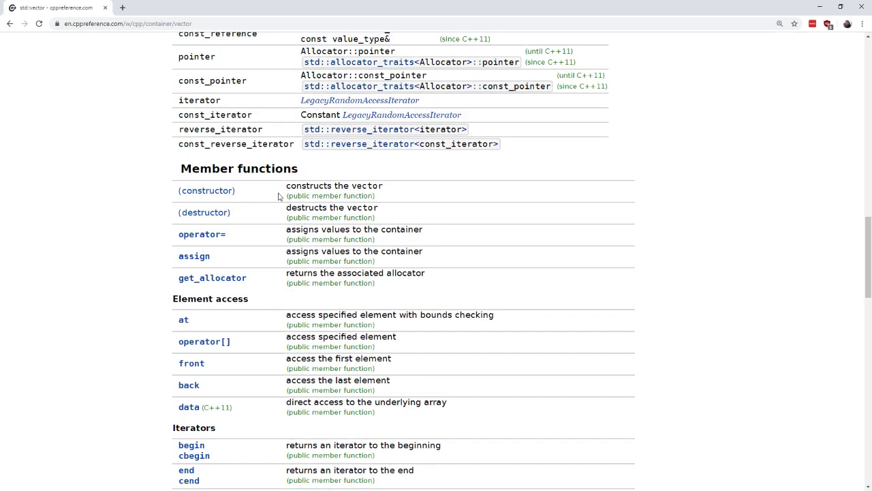
{"action": "double_click", "coordinate": [238, 169]}
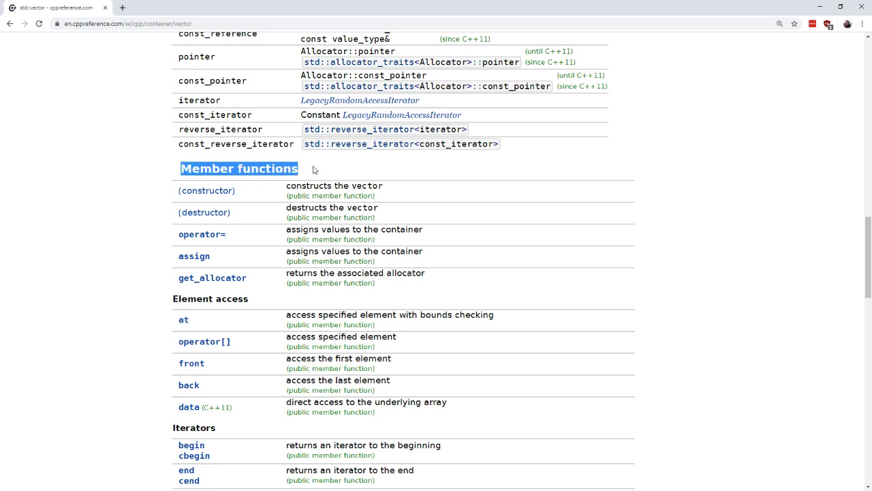
{"action": "mouse_move", "coordinate": [169, 196]}
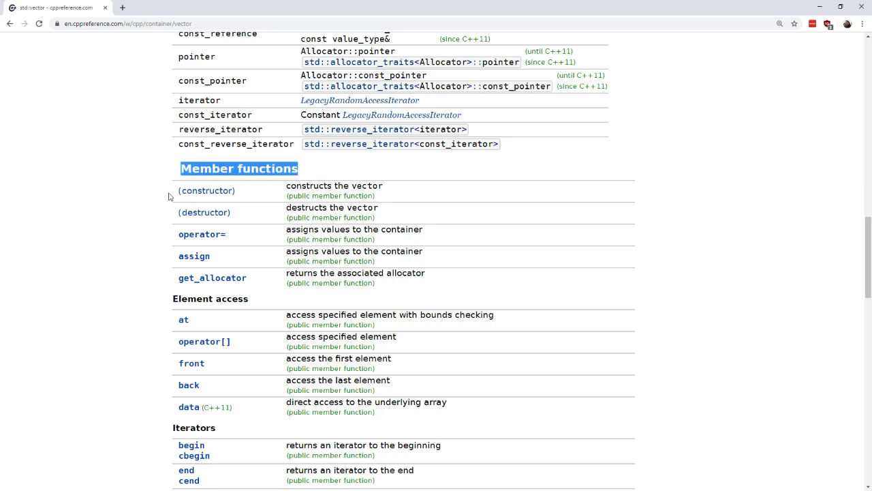
{"action": "mouse_move", "coordinate": [207, 191]}
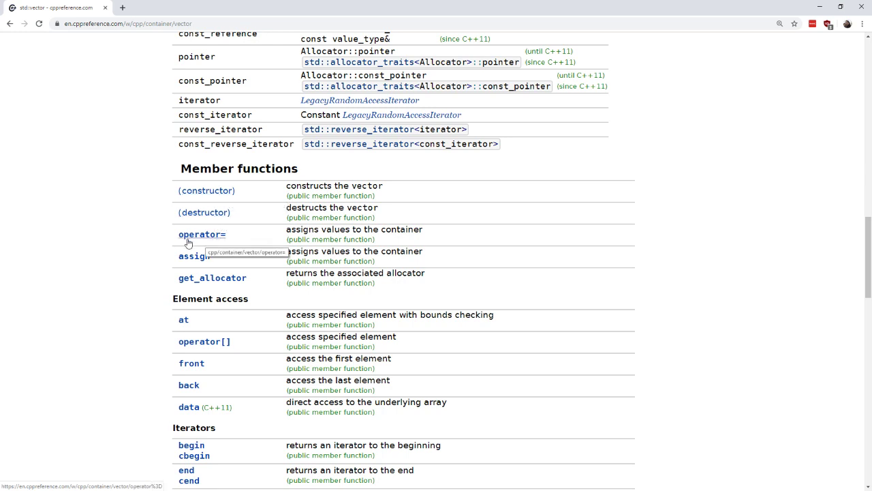
{"action": "mouse_move", "coordinate": [221, 240]}
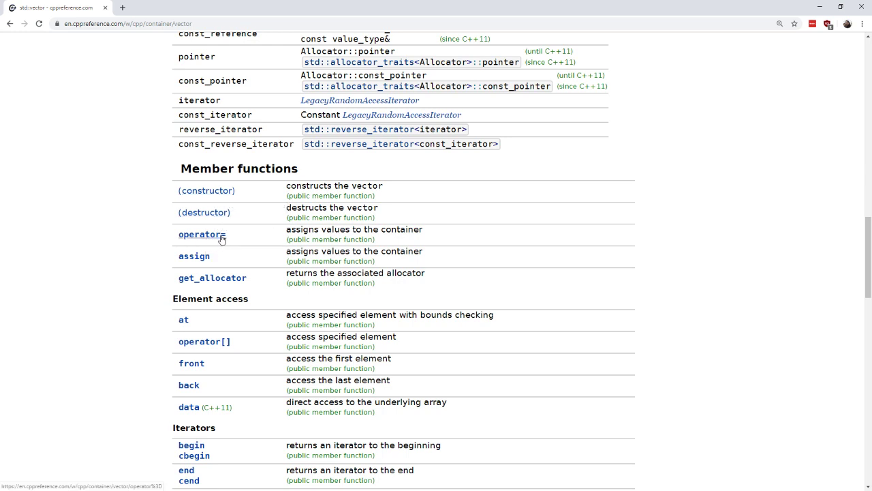
{"action": "mouse_move", "coordinate": [202, 235]}
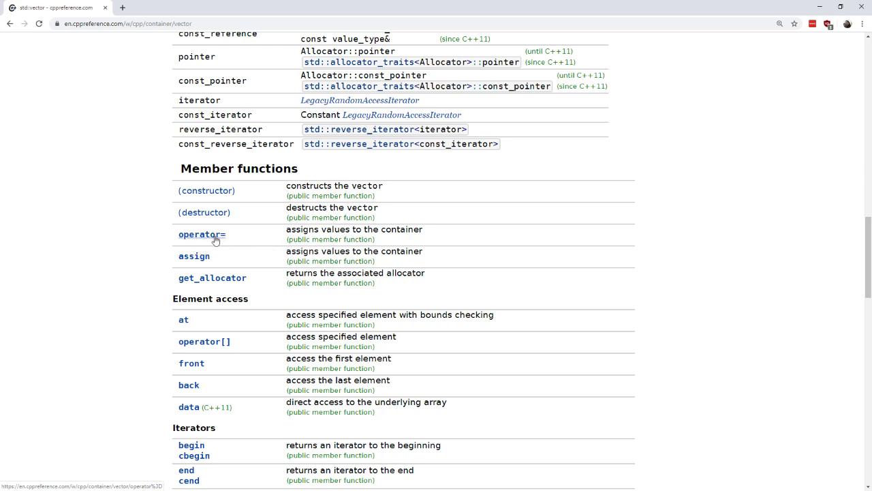
{"action": "mouse_move", "coordinate": [256, 272]}
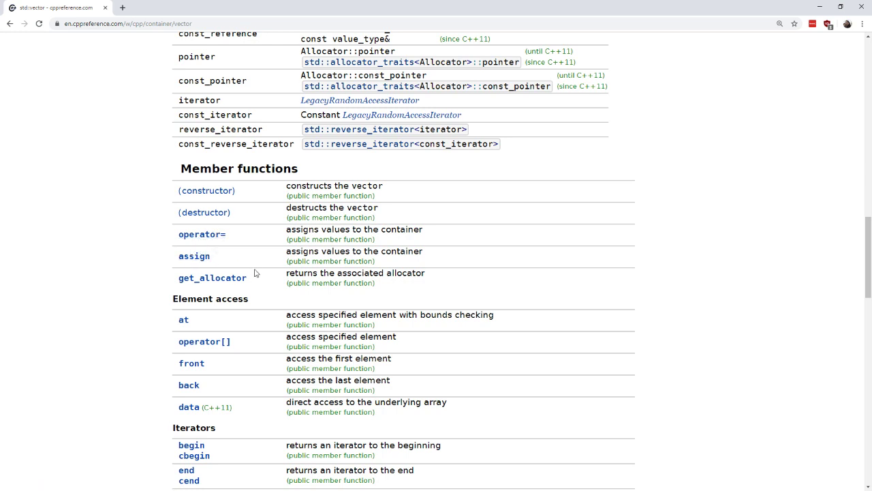
{"action": "scroll", "scroll_direction": "down", "scroll_amount": 3}
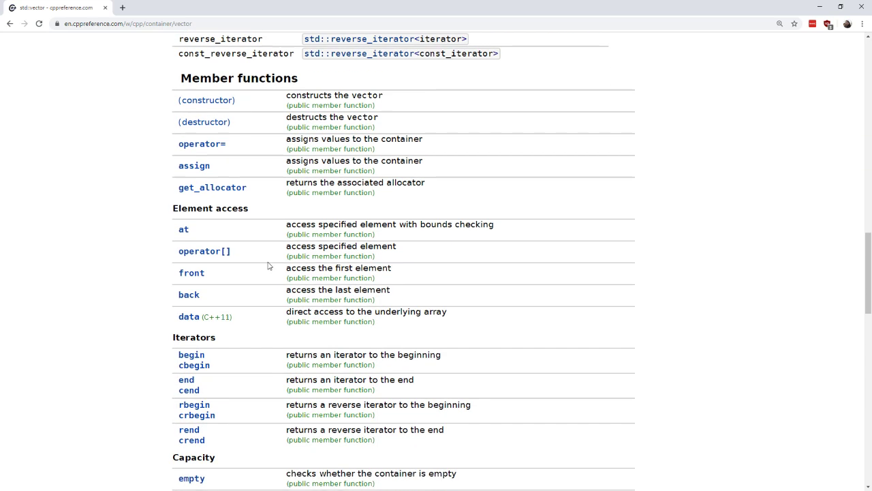
- Scroll past Iterators and Capacity to the Modifiers list — clear, insert, push_back, pop_back, resize, swap
{"action": "scroll", "scroll_direction": "down", "scroll_amount": 3}
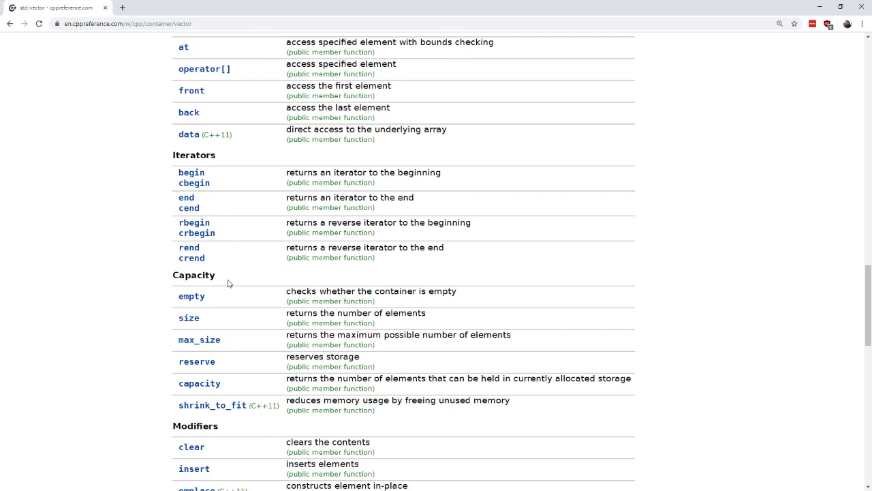
{"action": "scroll", "scroll_direction": "down", "scroll_amount": 3}
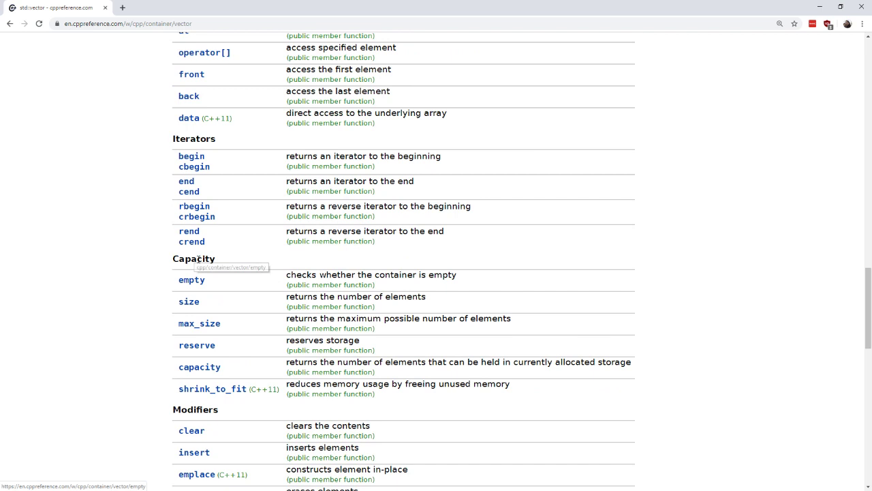
{"action": "scroll", "scroll_direction": "up", "scroll_amount": 3}
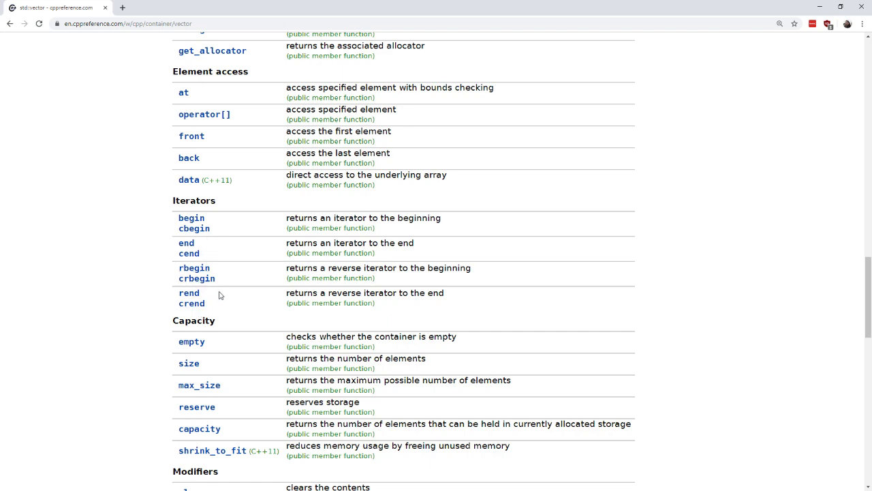
{"action": "scroll", "scroll_direction": "down", "scroll_amount": 3}
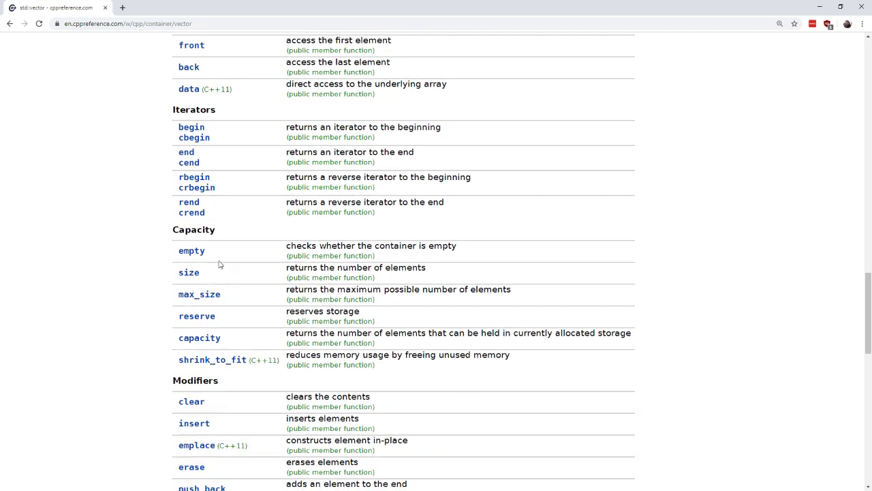
{"action": "mouse_move", "coordinate": [196, 316]}
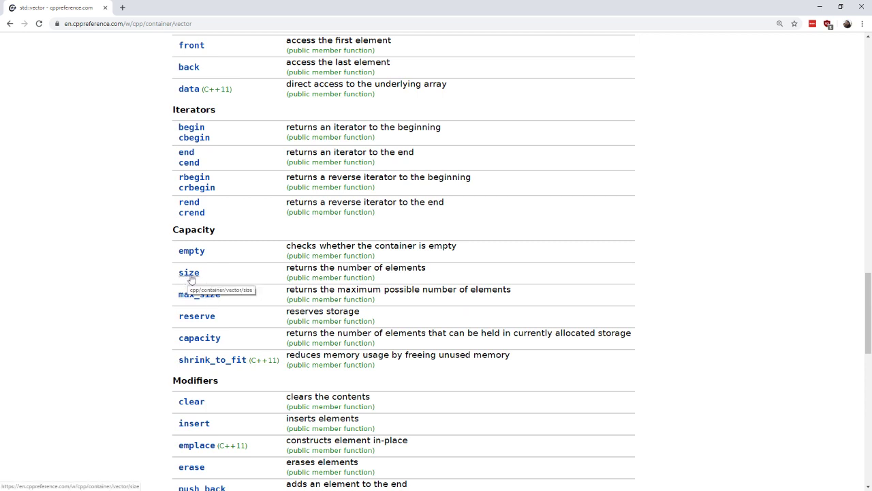
{"action": "mouse_move", "coordinate": [191, 250]}
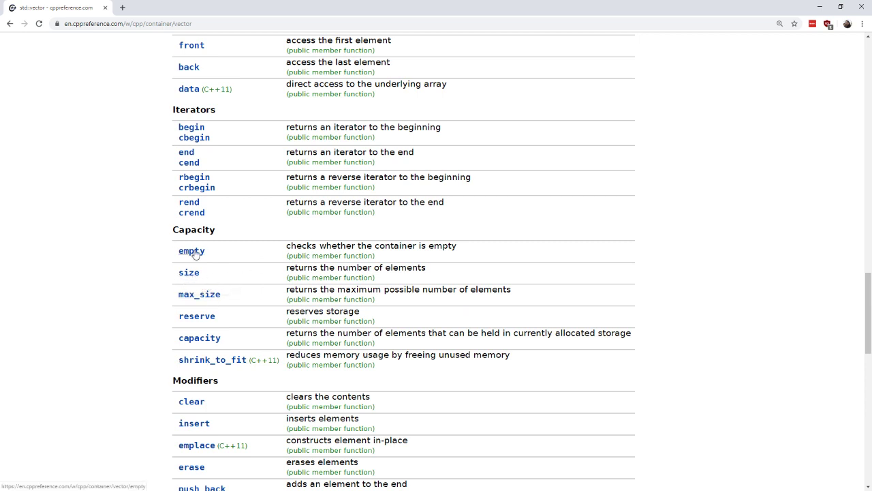
{"action": "scroll", "scroll_direction": "down", "scroll_amount": 3}
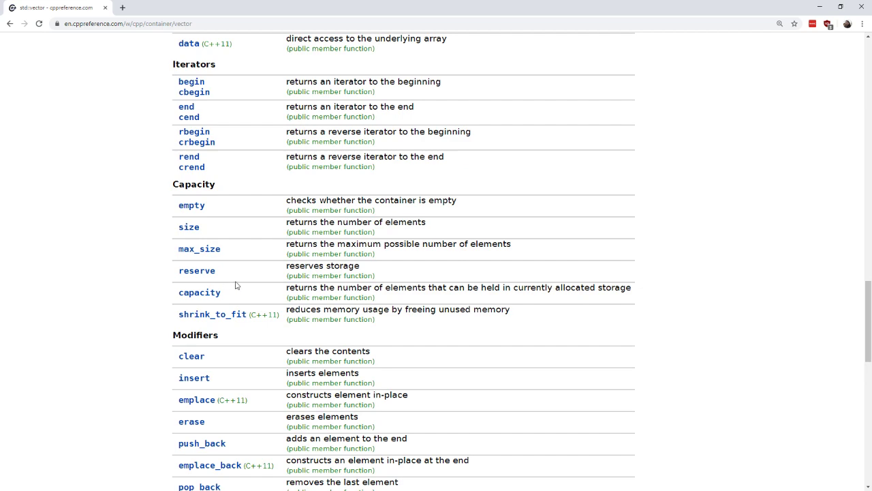
{"action": "scroll", "scroll_direction": "down", "scroll_amount": 3}
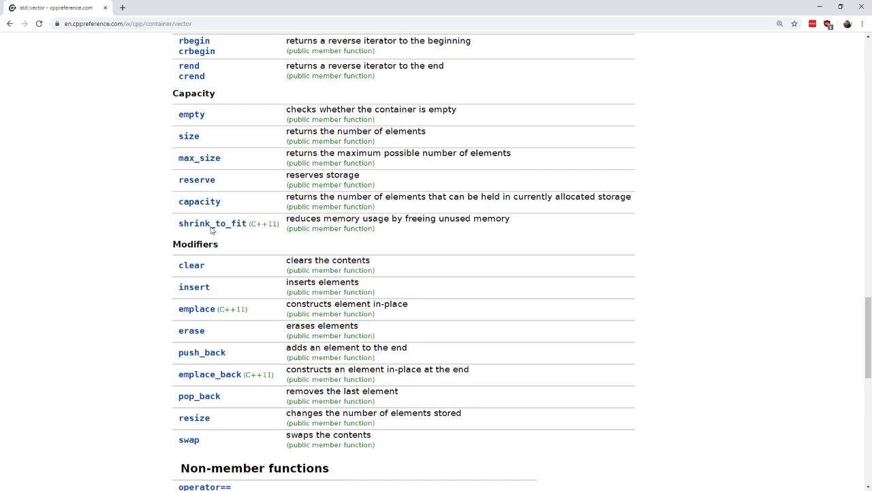
{"action": "mouse_move", "coordinate": [191, 265]}
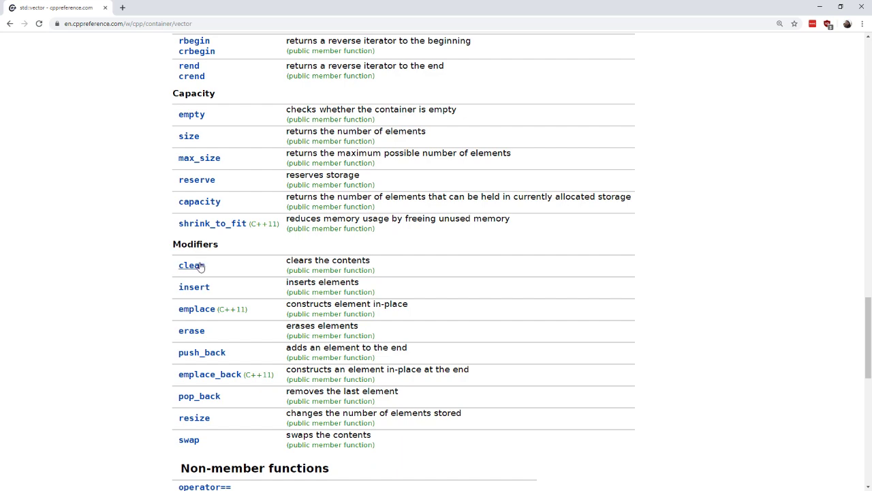
{"action": "mouse_move", "coordinate": [191, 265]}
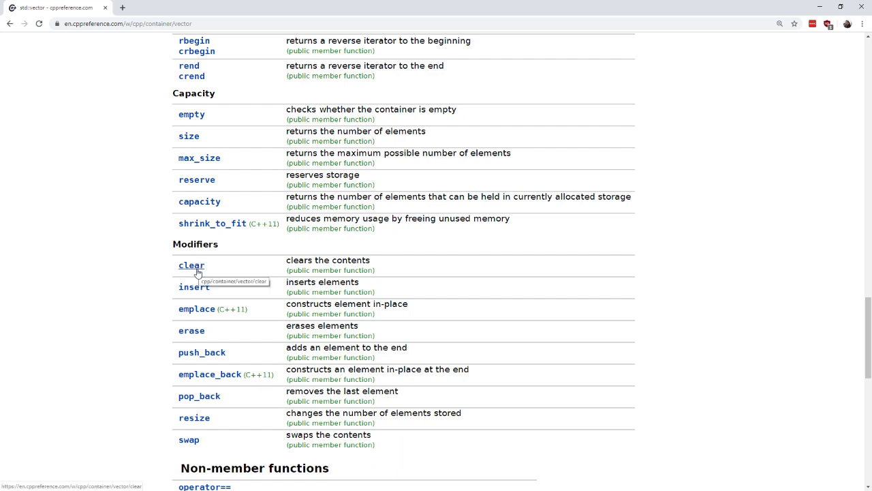
{"action": "scroll", "scroll_direction": "down", "scroll_amount": 3}
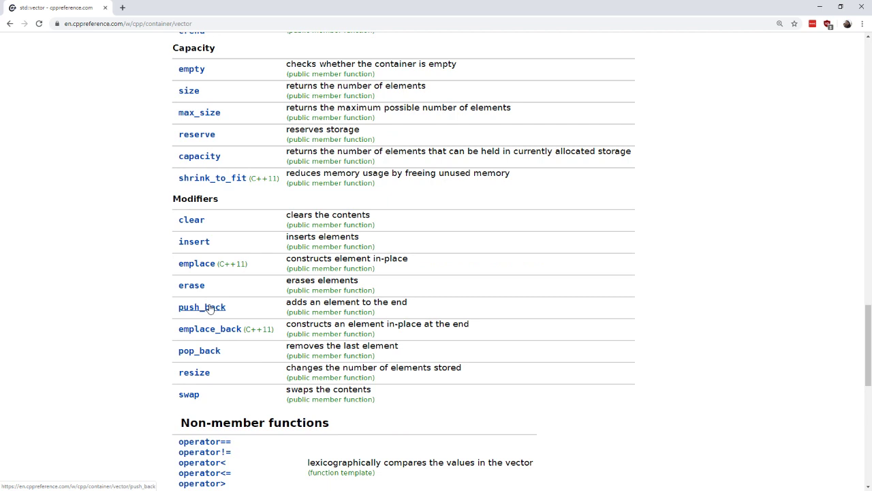
{"action": "mouse_move", "coordinate": [196, 264]}
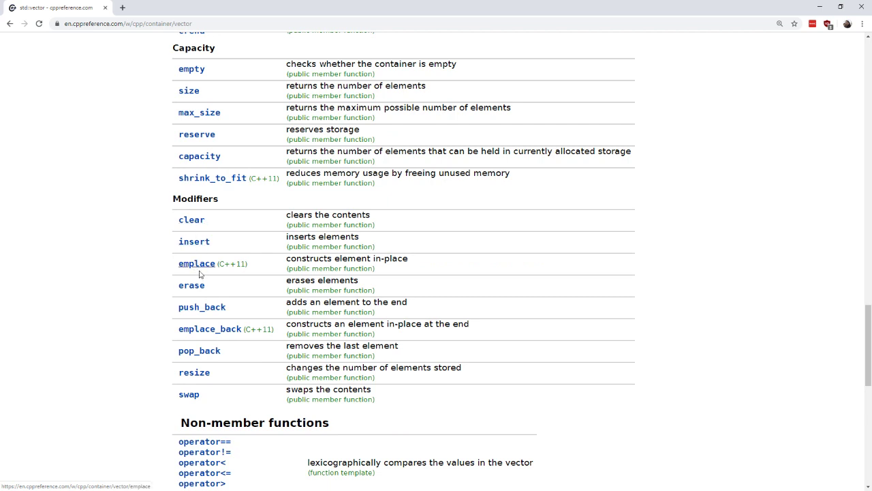
{"action": "mouse_move", "coordinate": [201, 306]}
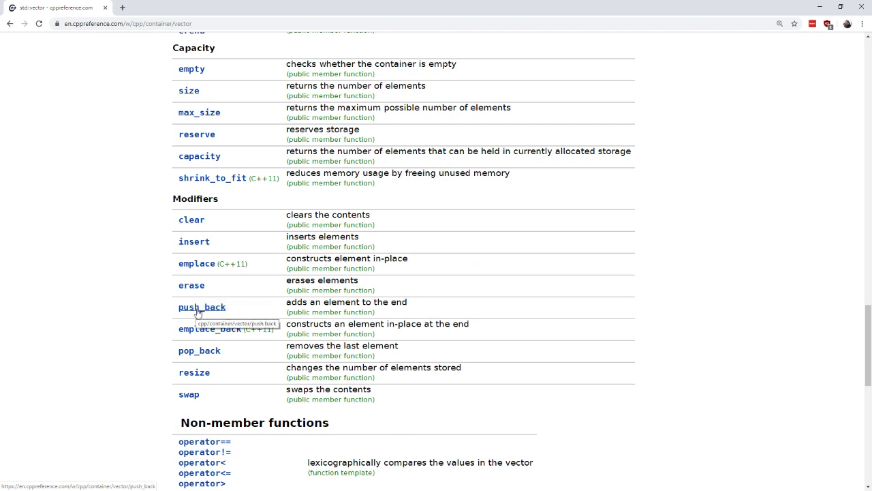
{"action": "mouse_move", "coordinate": [188, 394]}
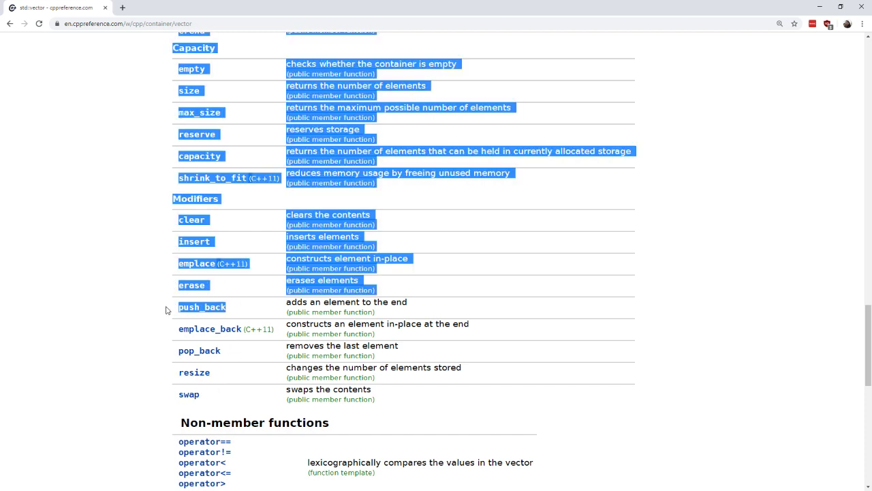
{"action": "left_click", "coordinate": [229, 292]}
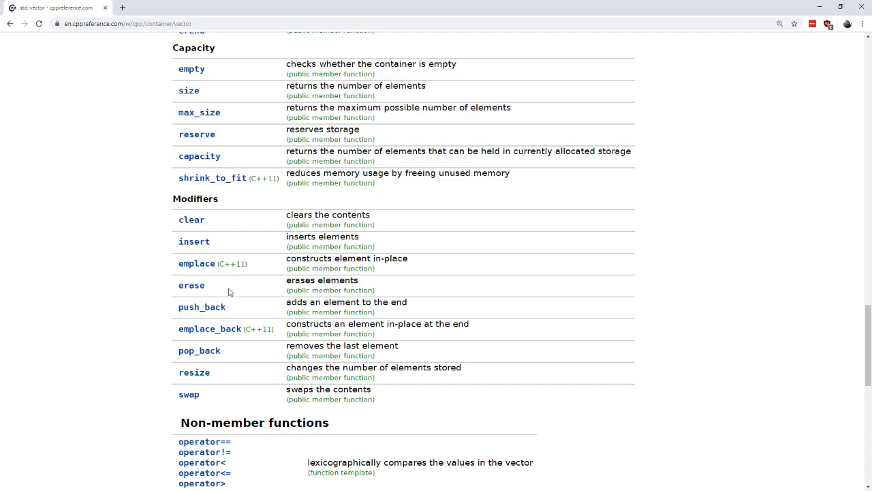
{"action": "double_click", "coordinate": [191, 220]}
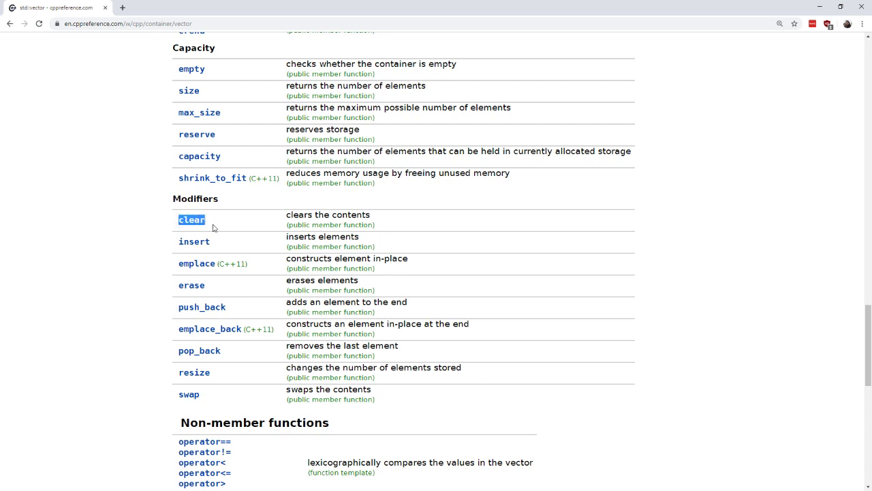
{"action": "mouse_move", "coordinate": [220, 170]}
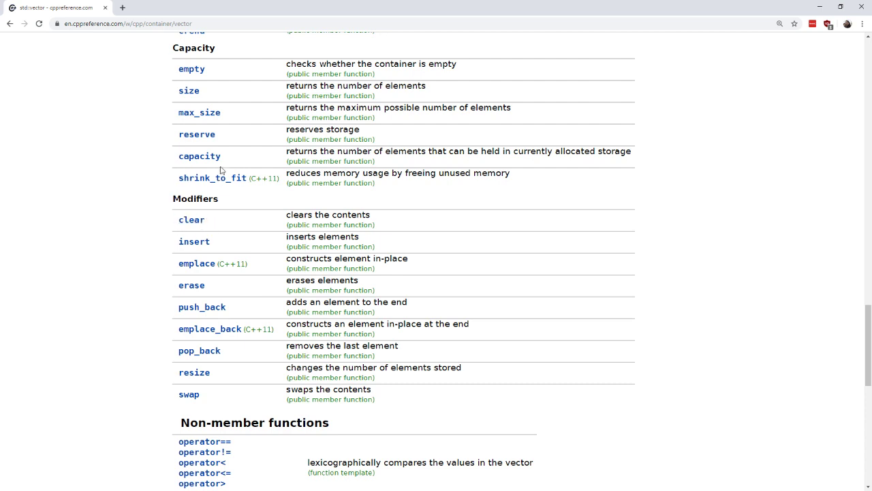
{"action": "mouse_move", "coordinate": [218, 258]}
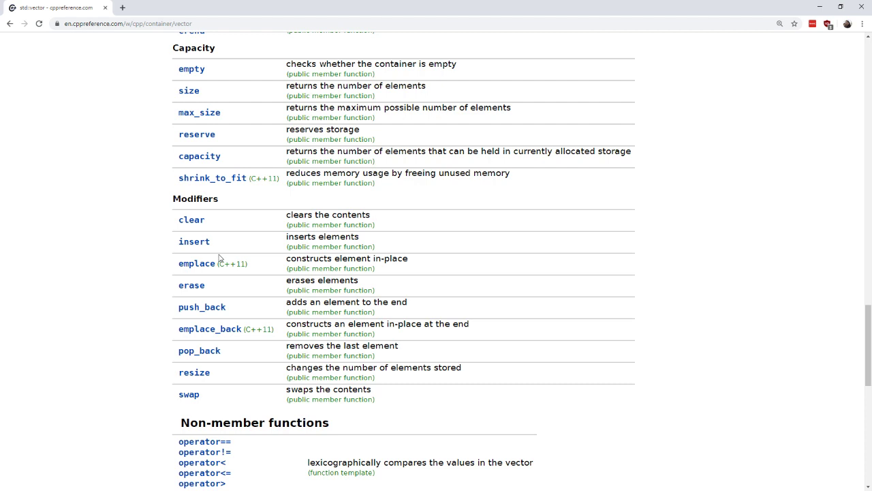
{"action": "mouse_move", "coordinate": [248, 317]}
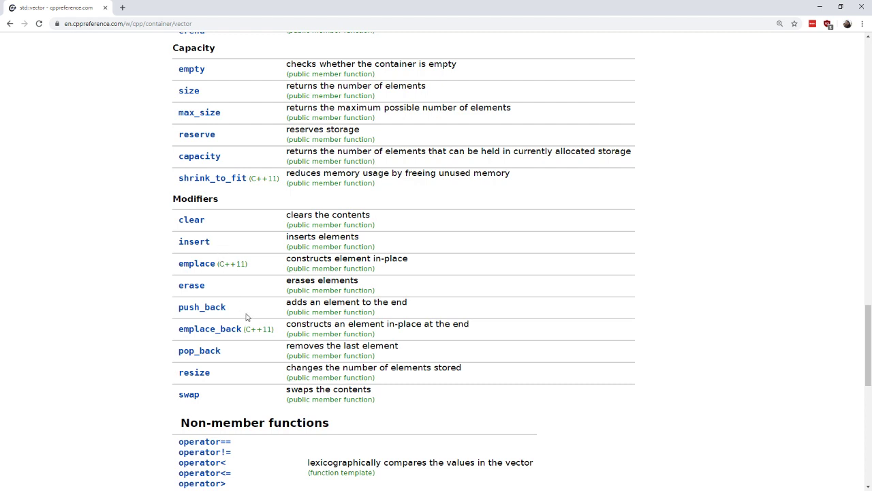
{"action": "mouse_move", "coordinate": [234, 294]}
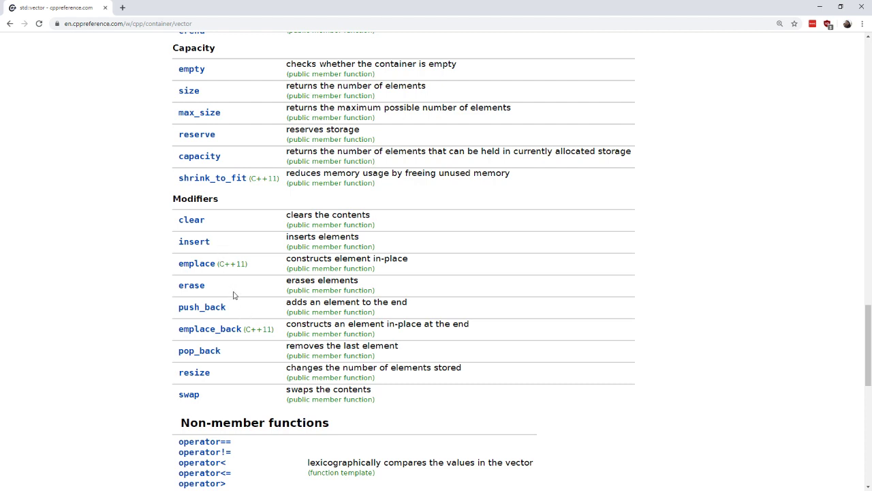
{"action": "mouse_move", "coordinate": [230, 281]}
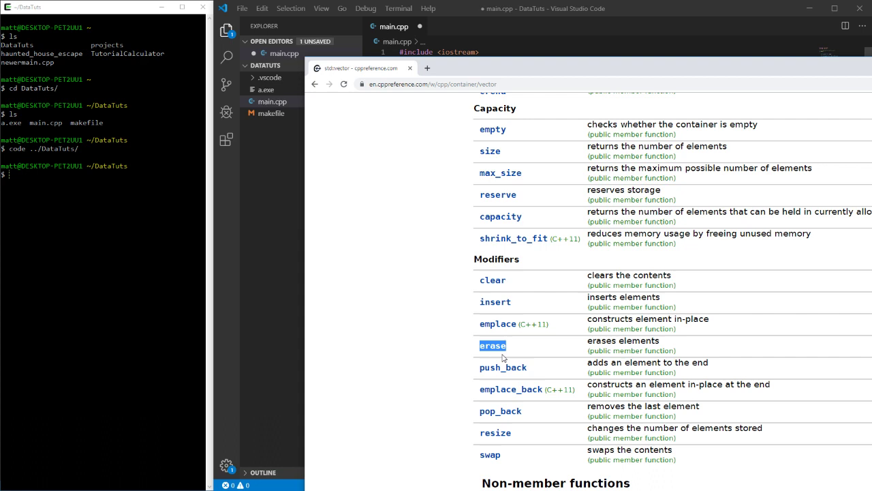
{"action": "mouse_move", "coordinate": [512, 355]}
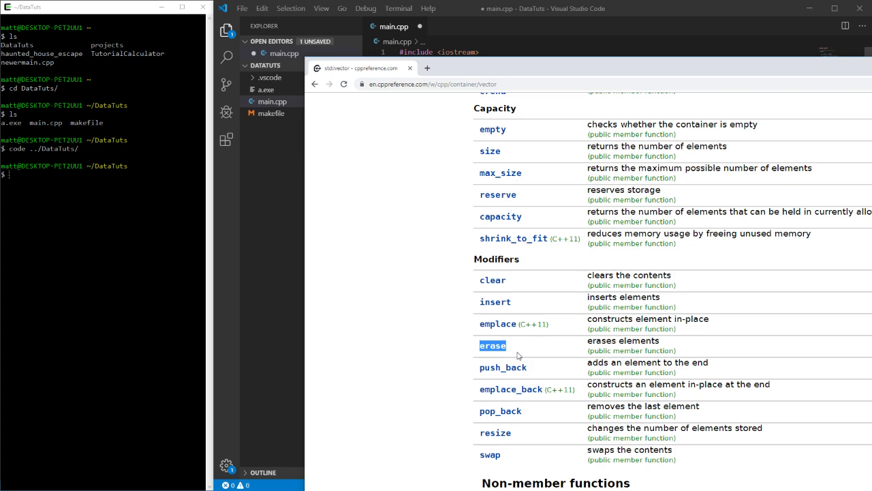
{"action": "mouse_move", "coordinate": [423, 269]}
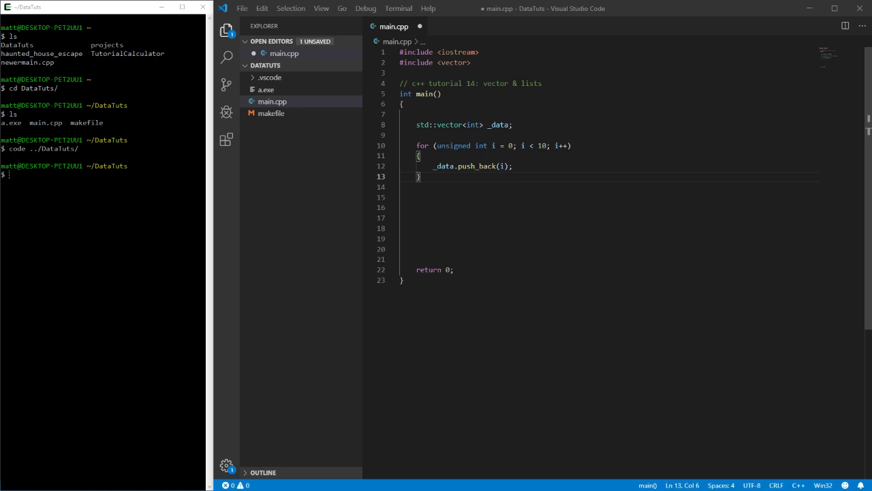
- Paste a copy of the push_back loop, then select the duplicate for removal, leaving blank lines
{"action": "left_click", "coordinate": [501, 166]}
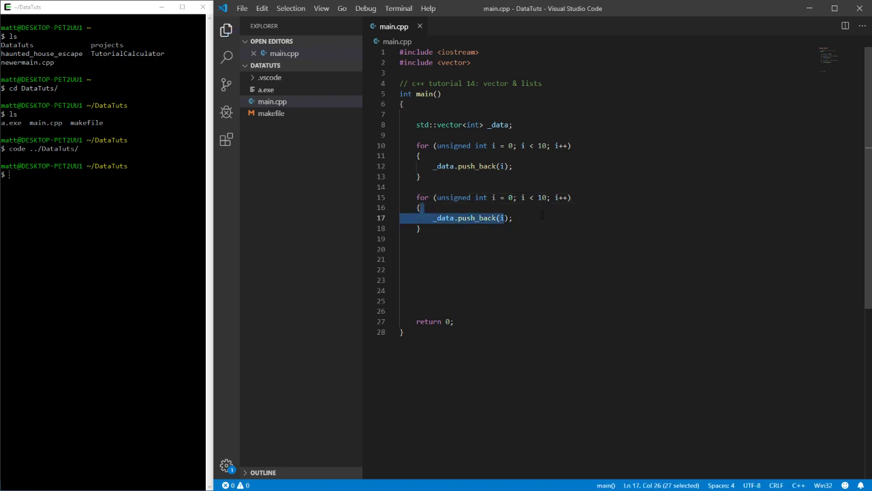
{"action": "left_click", "coordinate": [470, 218]}
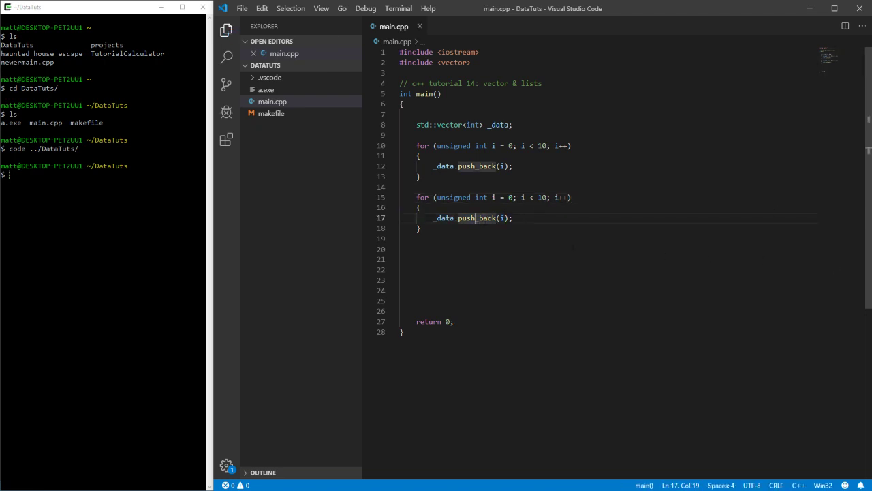
{"action": "left_click_drag", "start_coordinate": [434, 218], "coordinate": [512, 218]}
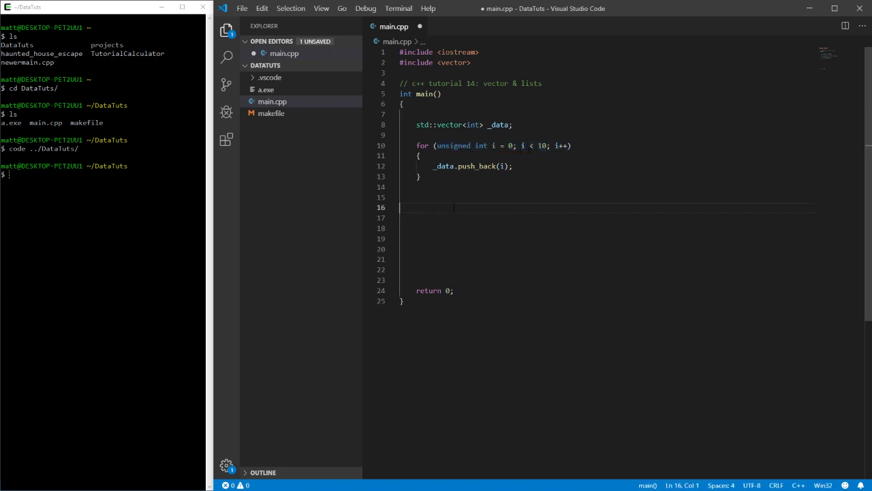
- Write a range-based for (auto a : _data) loop, then select its header to replace with a 0-to-10 index loop
{"action": "type", "text": "for (a"}
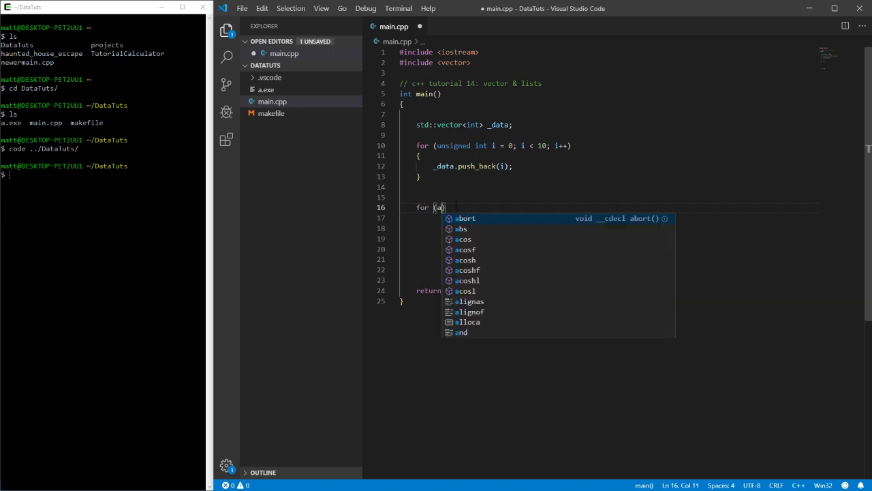
{"action": "type", "text": "uto"}
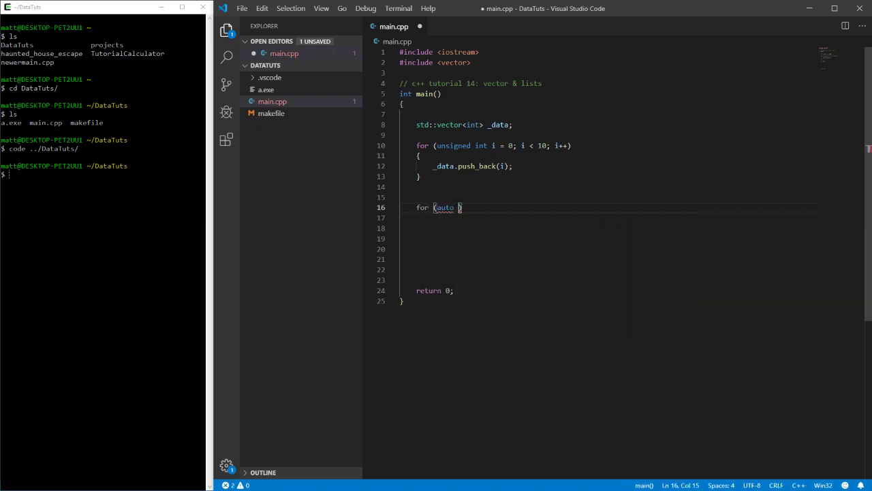
{"action": "type", "text": "a"}
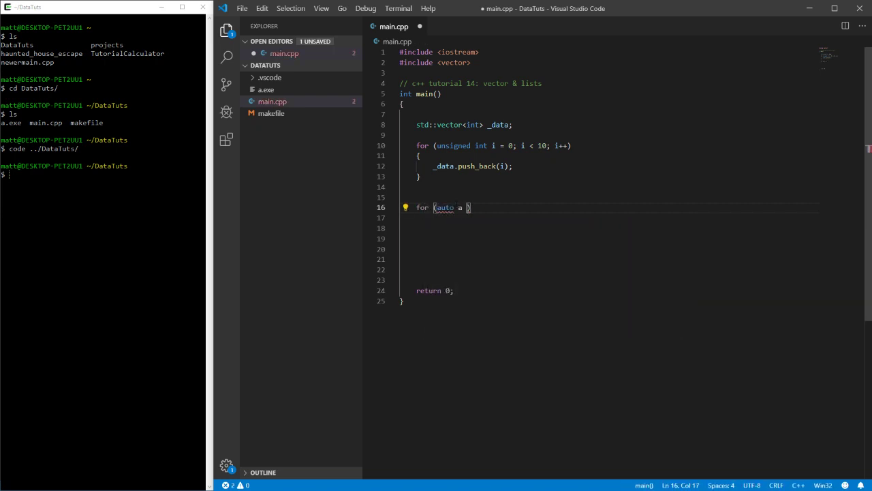
{"action": "type", "text": ": _data"}
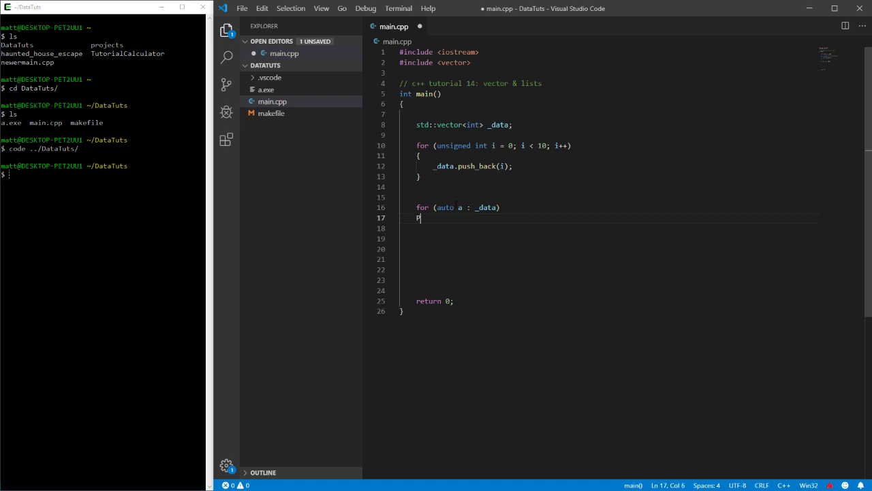
{"action": "type", "text": "{"}
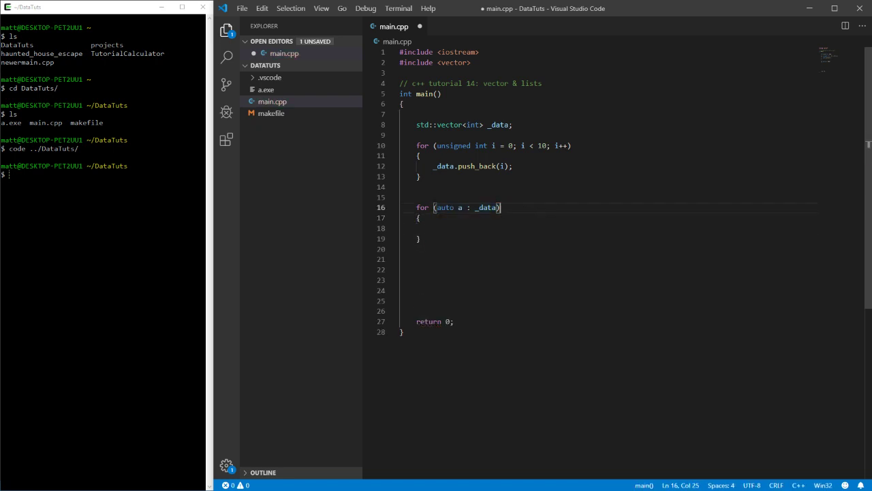
{"action": "double_click", "coordinate": [443, 207]}
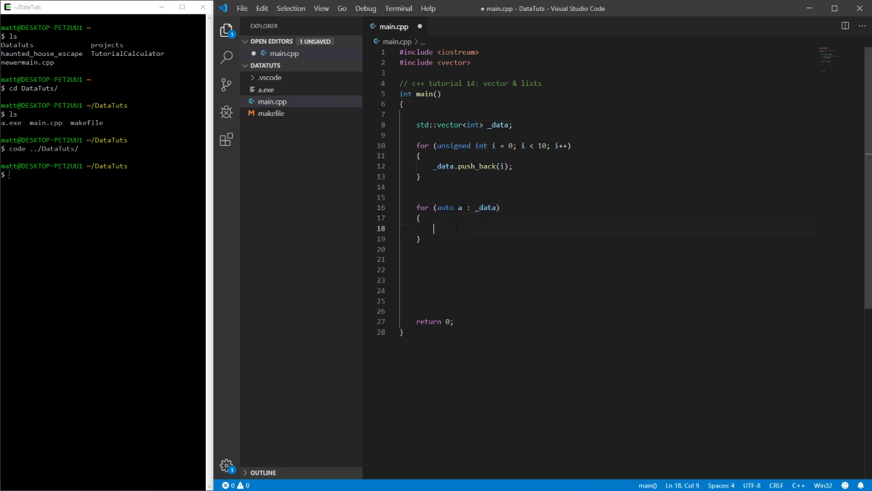
{"action": "triple_click", "coordinate": [470, 166]}
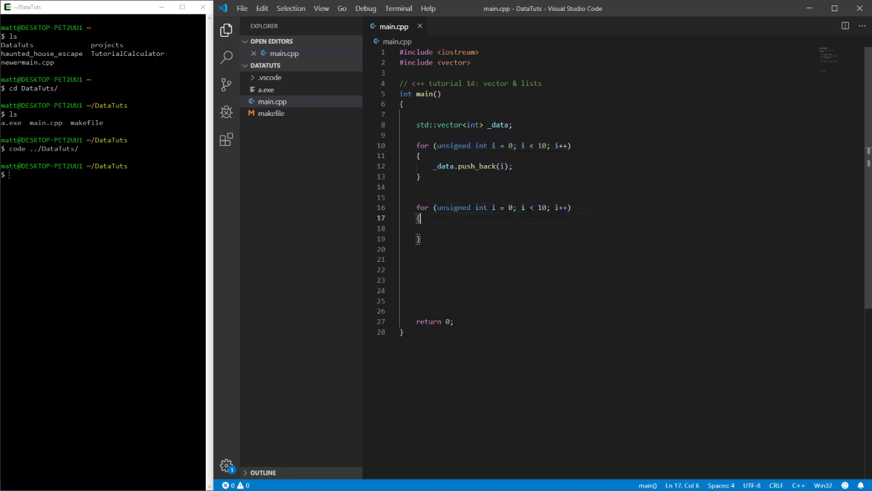
- Replace the second loop's limit 10 with _data.size()
{"action": "left_click", "coordinate": [538, 207]}
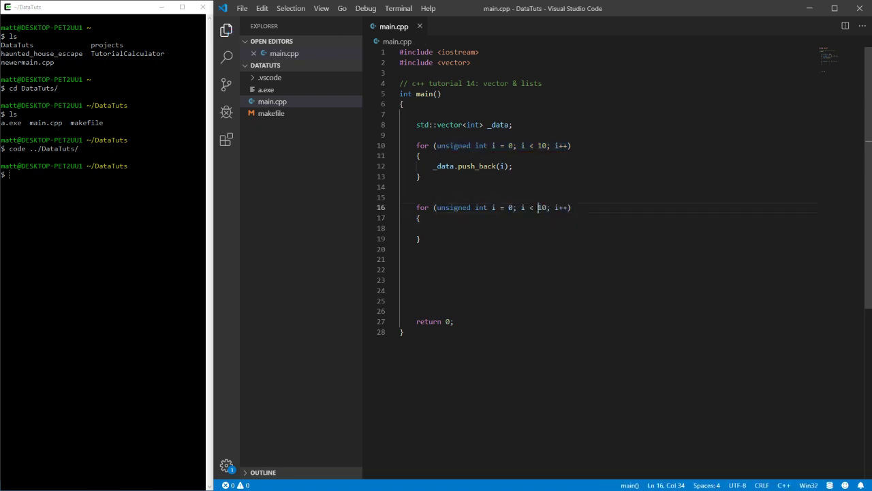
{"action": "double_click", "coordinate": [541, 208]}
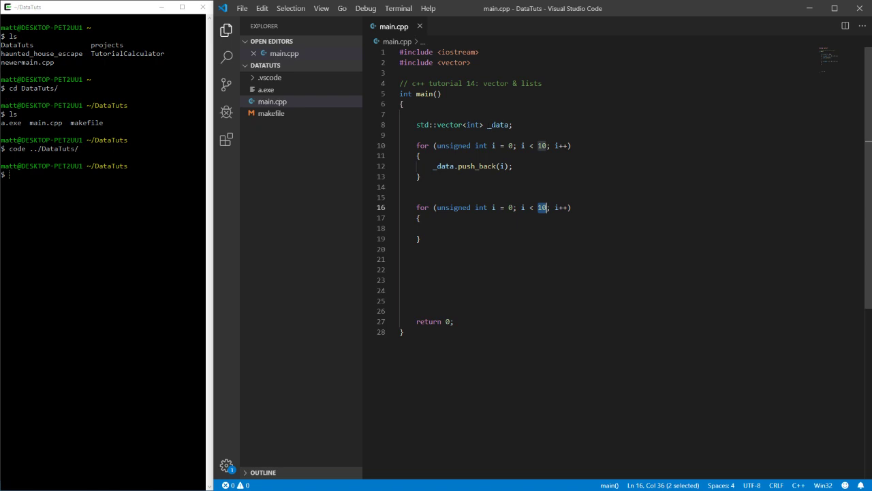
{"action": "type", "text": "_data"}
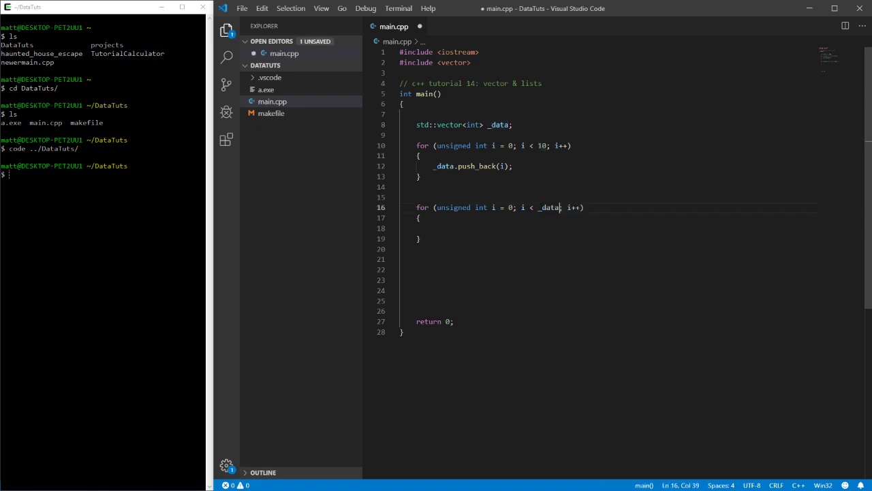
{"action": "type", "text": ".size()"}
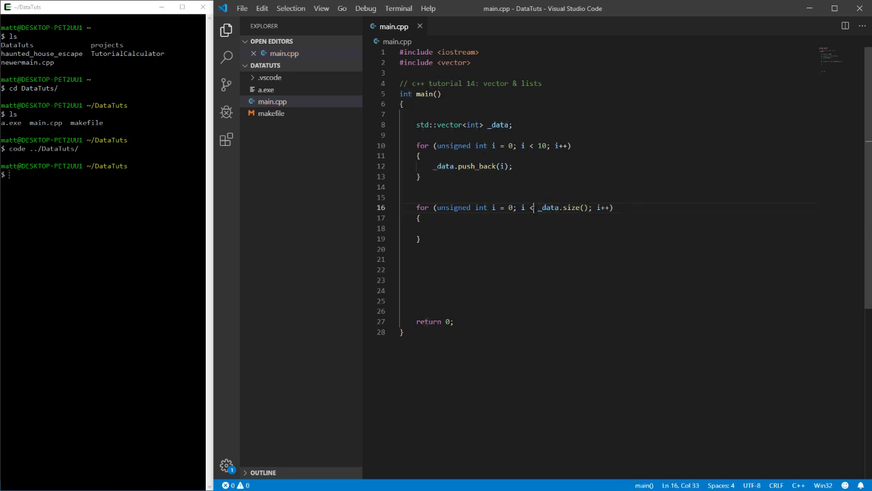
- Fill the loop body with std::cout << "_data at " << i << std::endl, cleaning stray quotes
{"action": "left_click", "coordinate": [421, 218]}
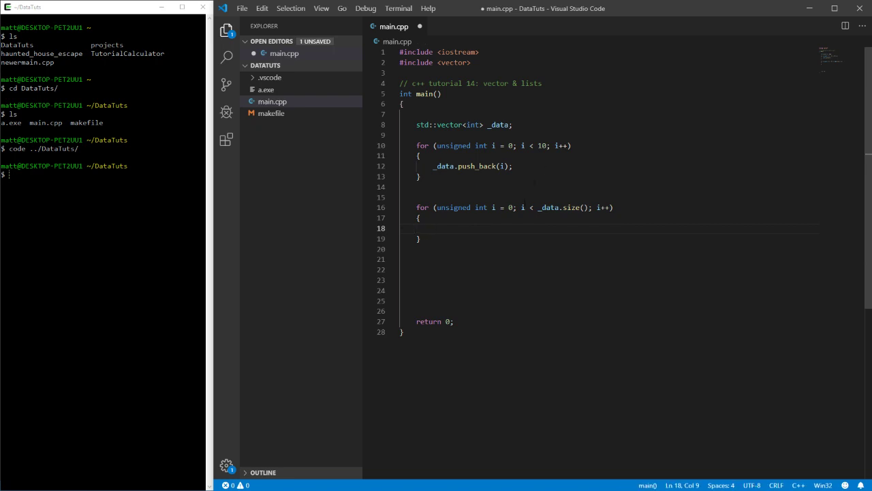
{"action": "type", "text": "std::cout << \""}
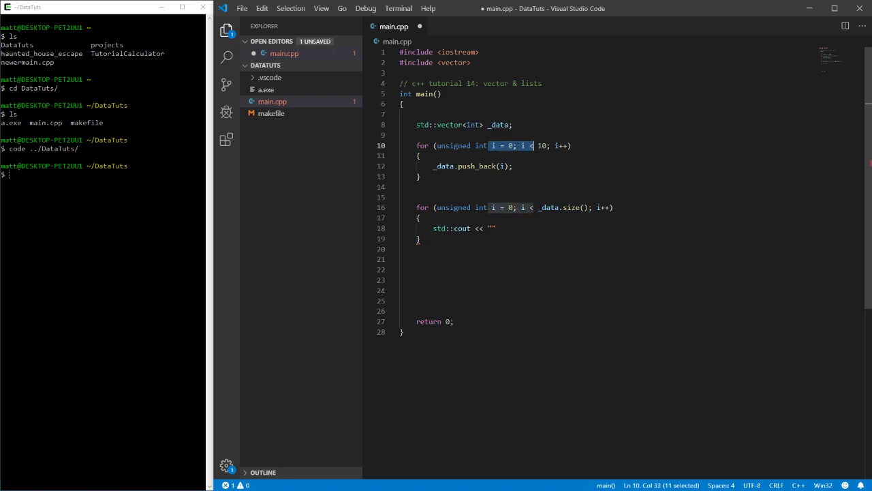
{"action": "left_click", "coordinate": [505, 229]}
{"action": "type", "text": "_data at "}
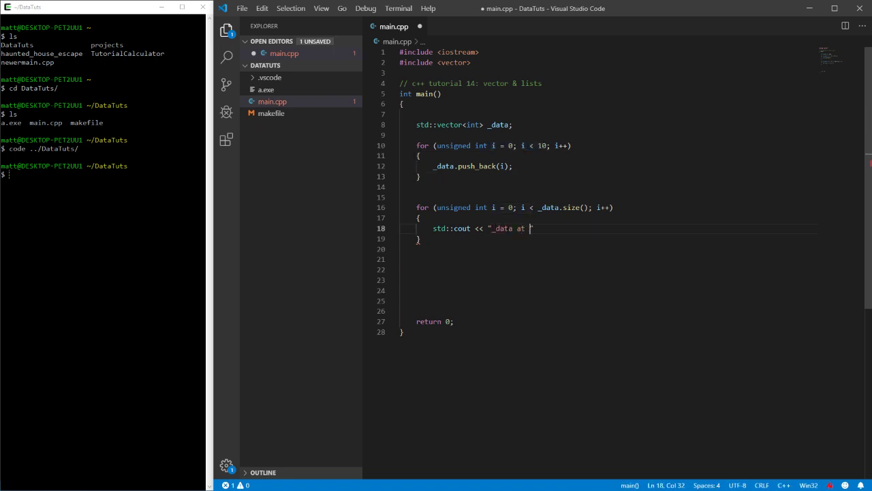
{"action": "type", "text": "\" <<"}
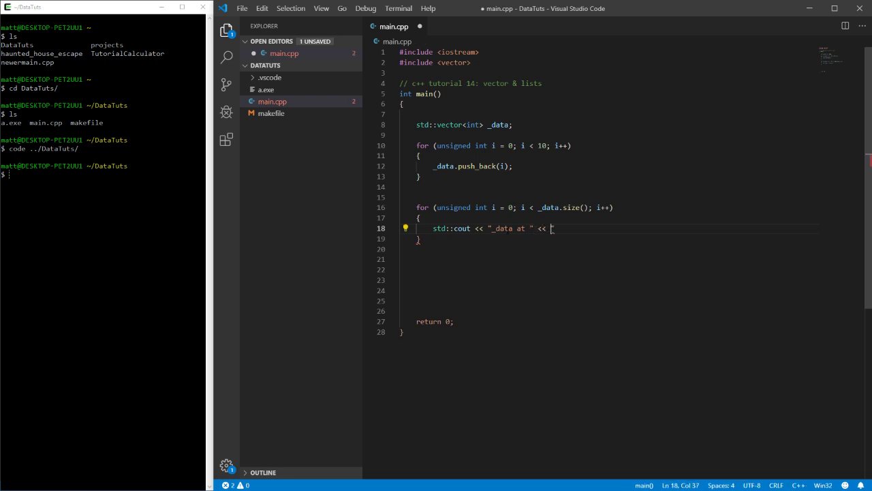
{"action": "type", "text": "i <<"}
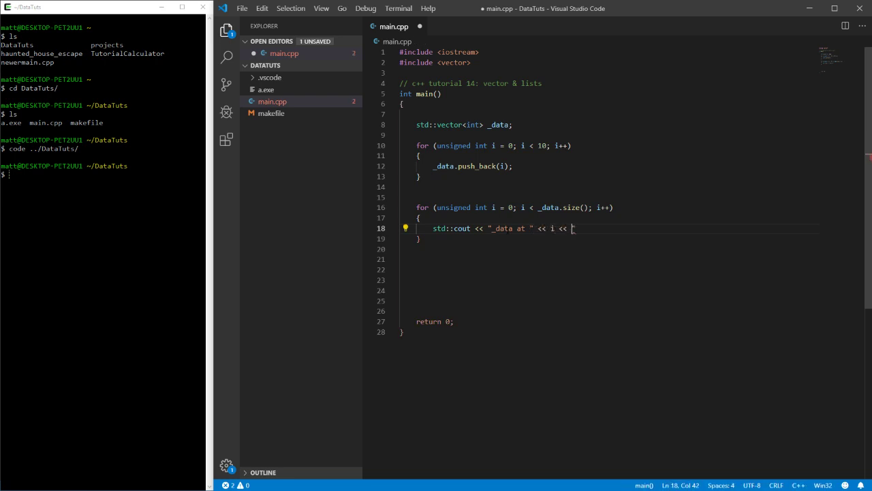
{"action": "type", "text": "\"\""}
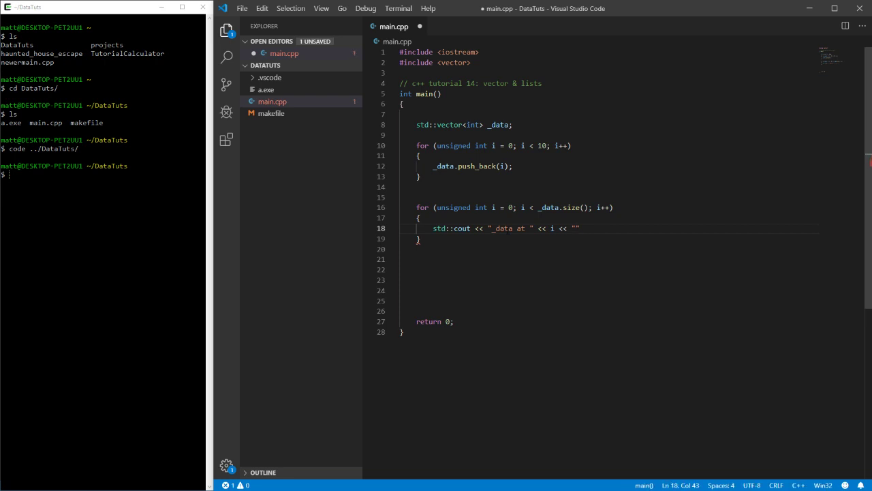
{"action": "key", "text": "Backspace"}
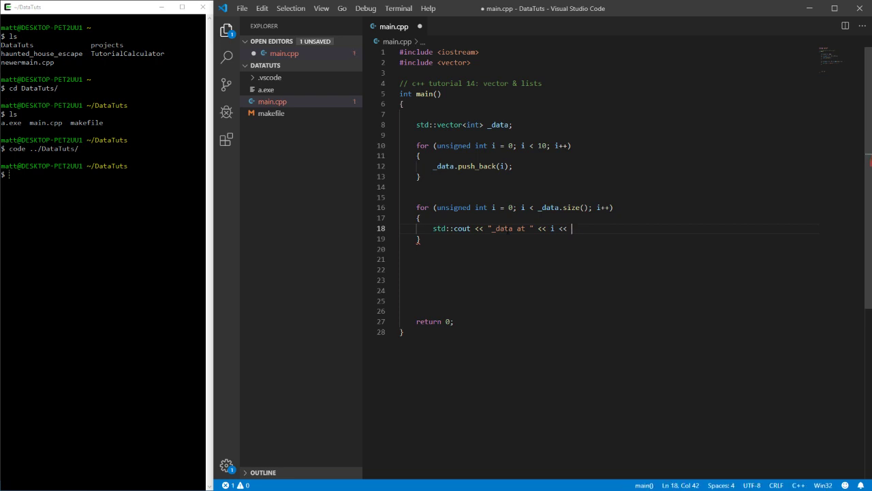
{"action": "key", "text": "BackSpace"}
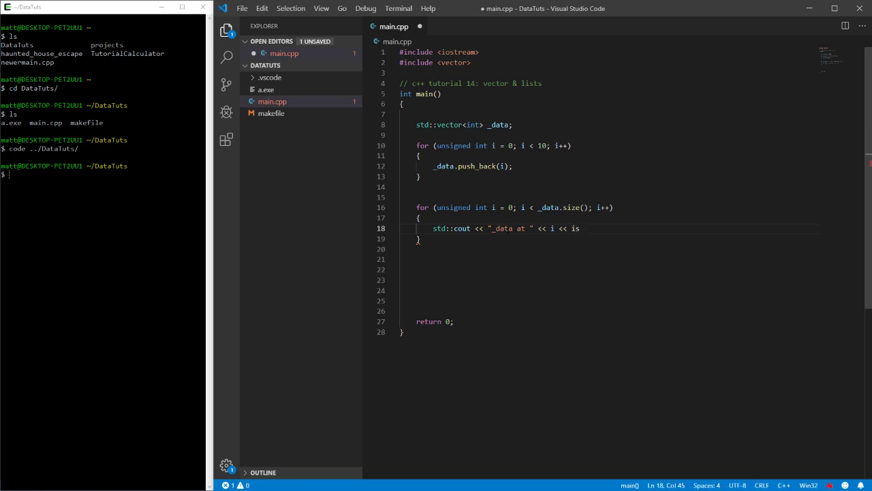
{"action": "type", "text": "\"is\""}
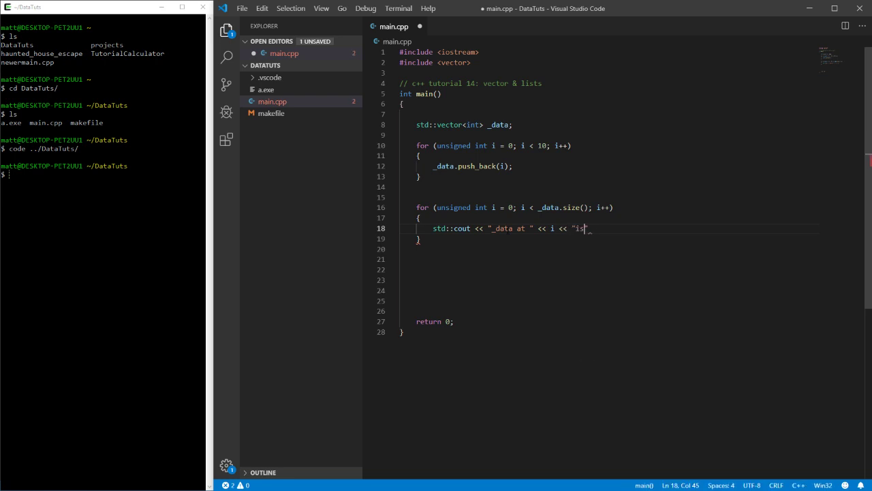
{"action": "key", "text": "BackSpace"}
{"action": "type", "text": "td::endl;"}
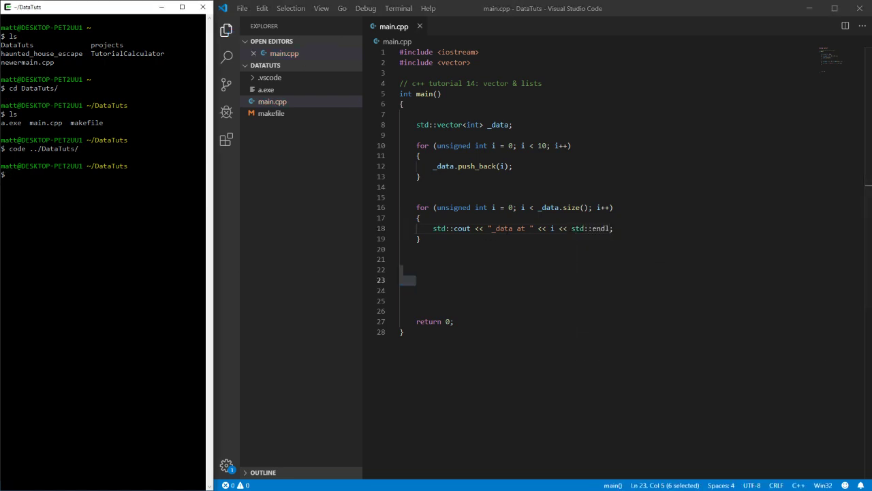
- Run make run so the terminal prints _data at 0 through _data at 9
{"action": "type", "text": "make run"}
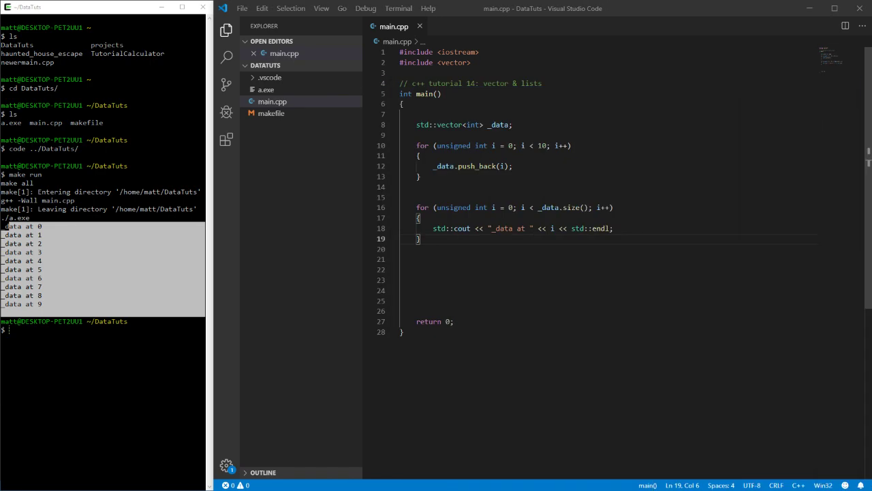
{"action": "key", "text": "Enter"}
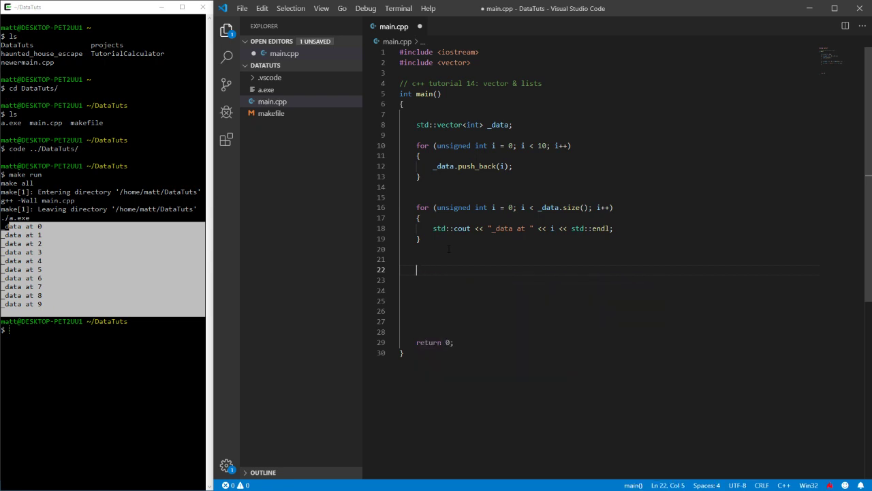
- Add _data.clear(); between the loops and rerun make run, printing no entries
{"action": "type", "text": "-d"}
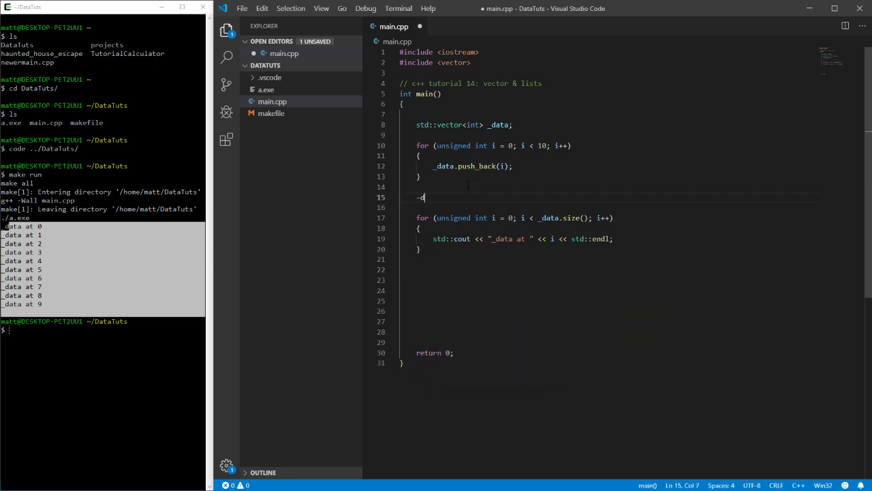
{"action": "type", "text": "_data.c"}
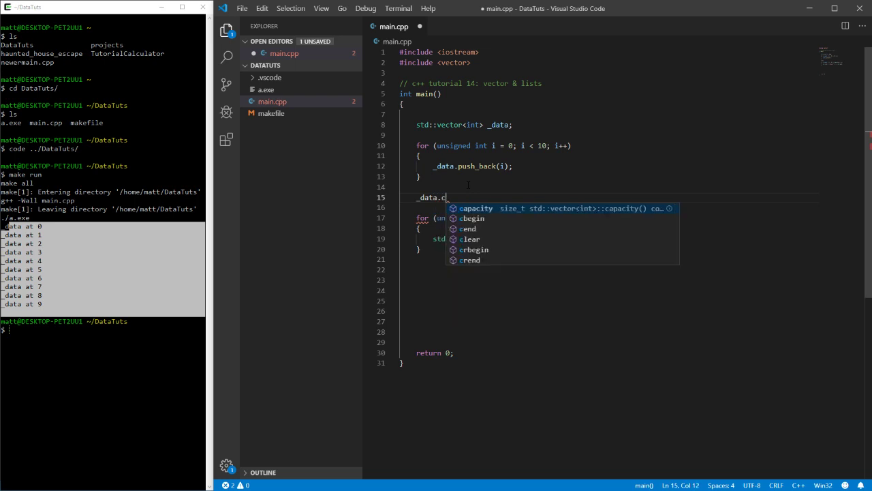
{"action": "type", "text": "lear();"}
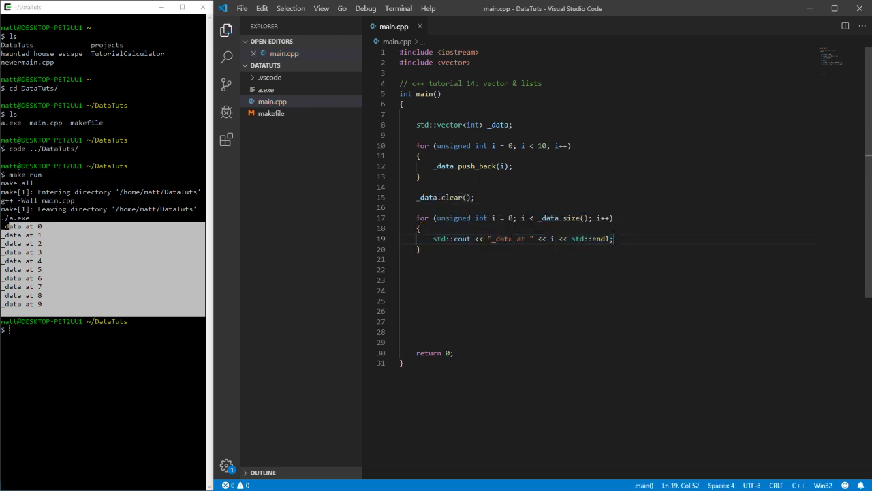
{"action": "type", "text": "make run"}
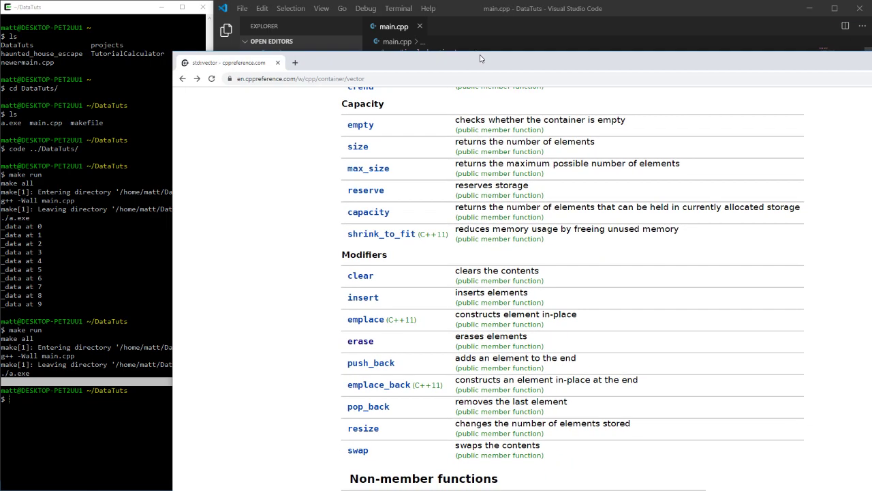
- Scroll the std::vector page to its Modifiers section with clear and push_back
{"action": "scroll", "scroll_direction": "down", "scroll_amount": 3}
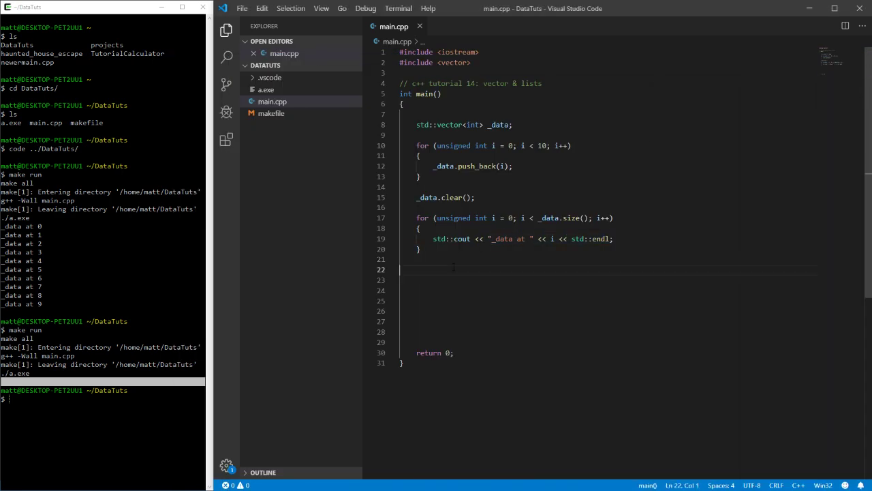
- Replace vector with list in the #include line and the _data declaration
{"action": "double_click", "coordinate": [532, 83]}
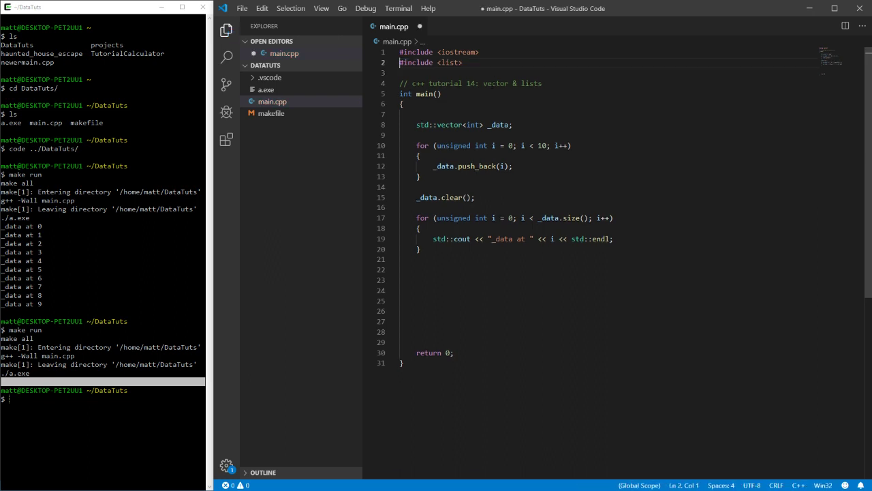
{"action": "double_click", "coordinate": [449, 126]}
{"action": "type", "text": "lis"}
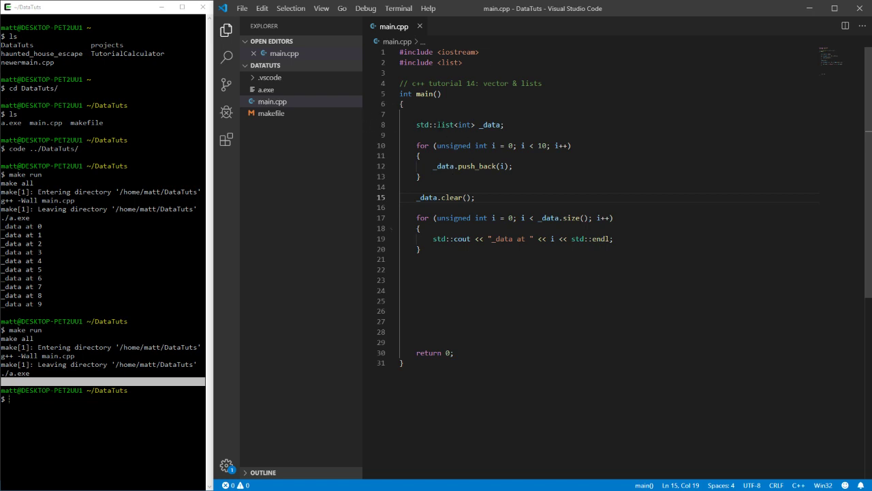
{"action": "double_click", "coordinate": [445, 125]}
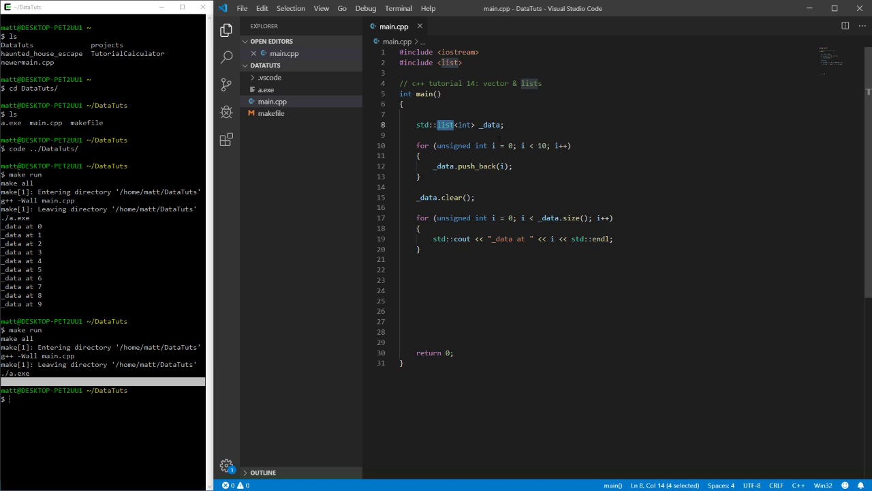
{"action": "mouse_move", "coordinate": [452, 166]}
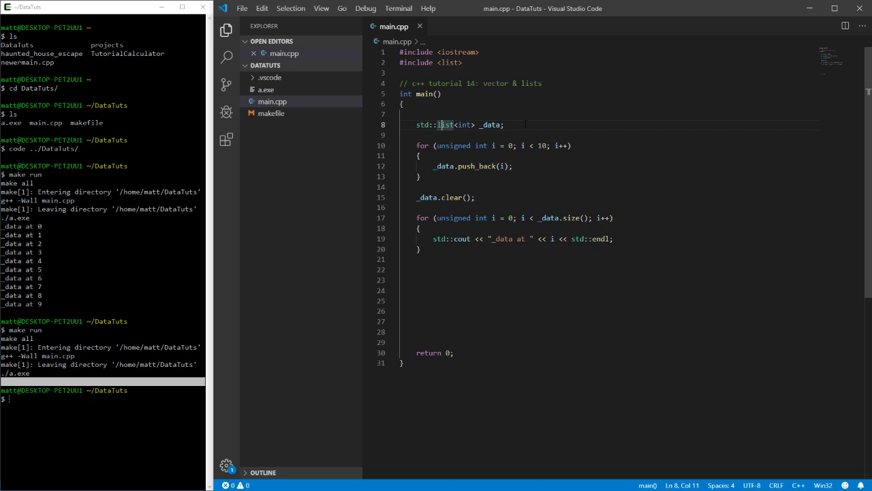
- Update the tutorial comment from vector to lists and recheck the std::list<int> declaration
{"action": "double_click", "coordinate": [495, 83]}
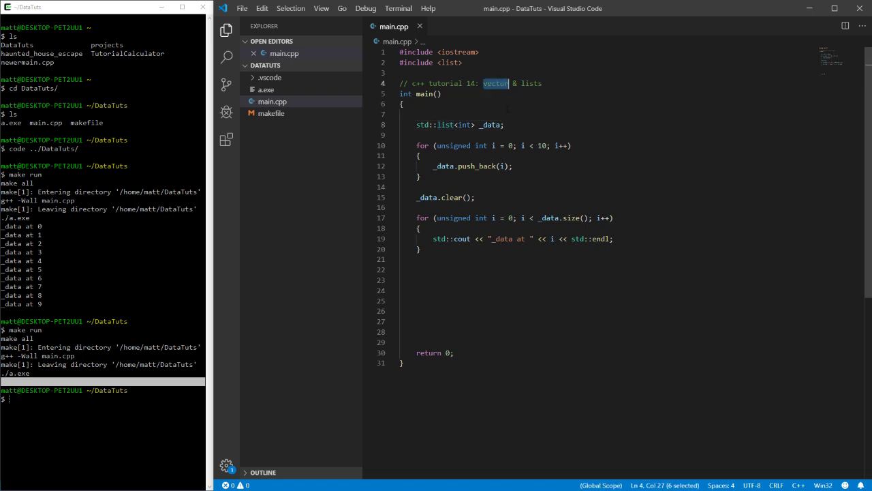
{"action": "double_click", "coordinate": [531, 83]}
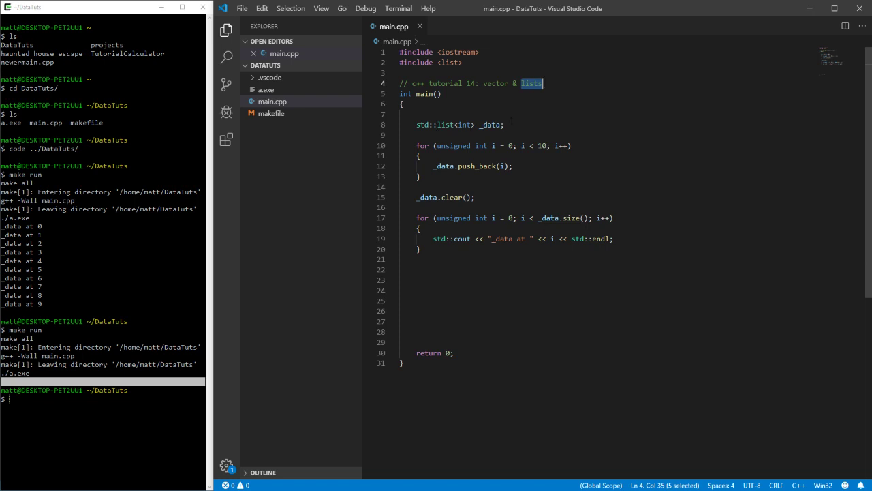
{"action": "double_click", "coordinate": [445, 125]}
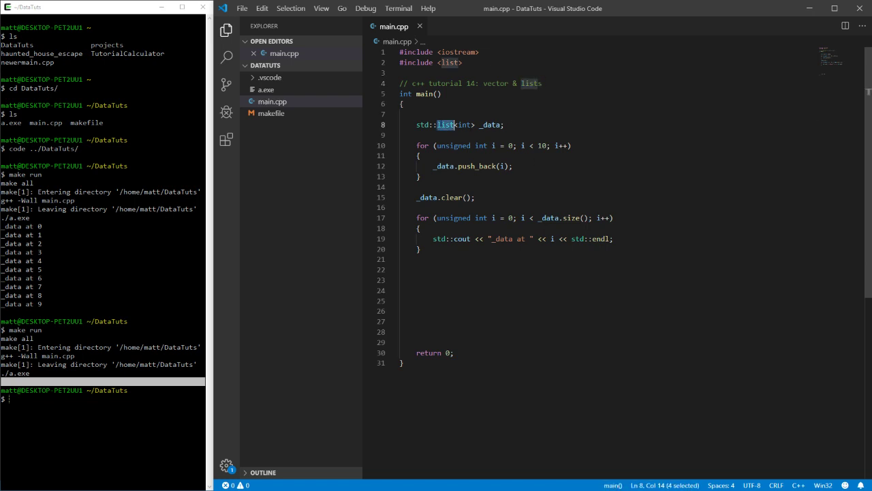
{"action": "mouse_move", "coordinate": [447, 126]}
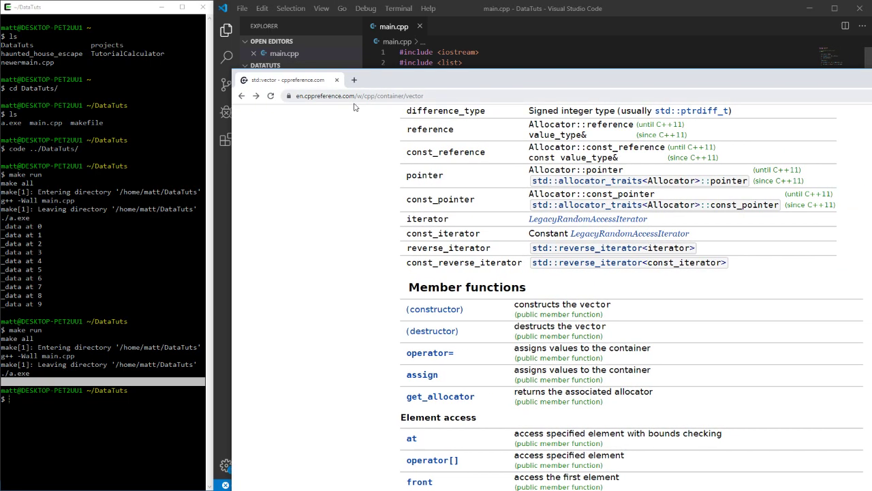
- Switch the reference to std::list and scroll to its Modifiers and Operations tables
{"action": "left_click", "coordinate": [368, 95]}
{"action": "type", "text": "lis"}
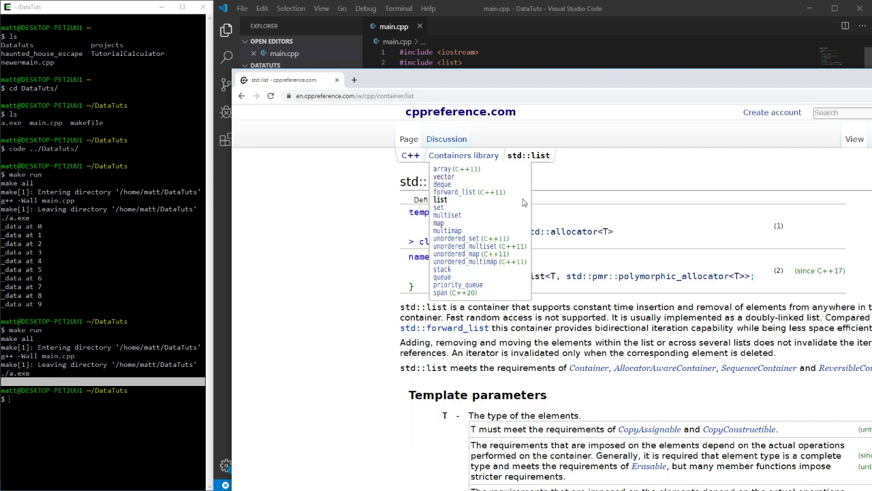
{"action": "scroll", "scroll_direction": "down", "scroll_amount": 3}
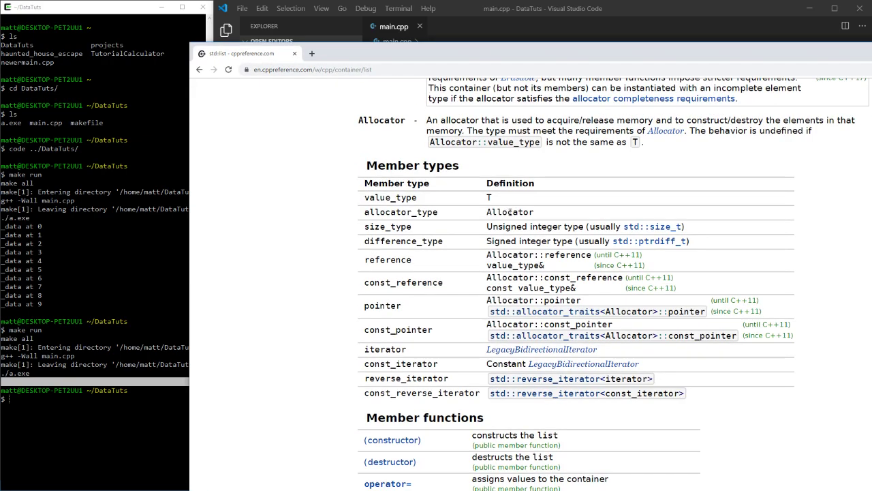
{"action": "scroll", "scroll_direction": "down", "scroll_amount": 3}
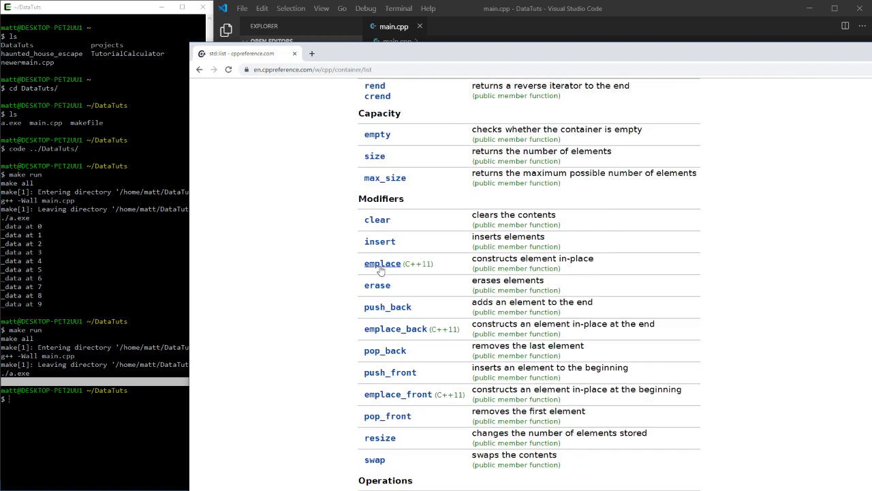
{"action": "scroll", "scroll_direction": "down", "scroll_amount": 3}
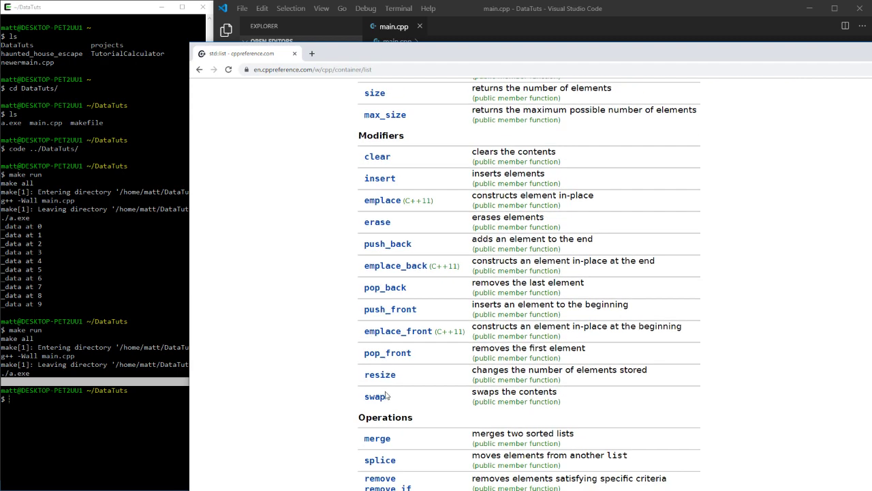
{"action": "mouse_move", "coordinate": [417, 109]}
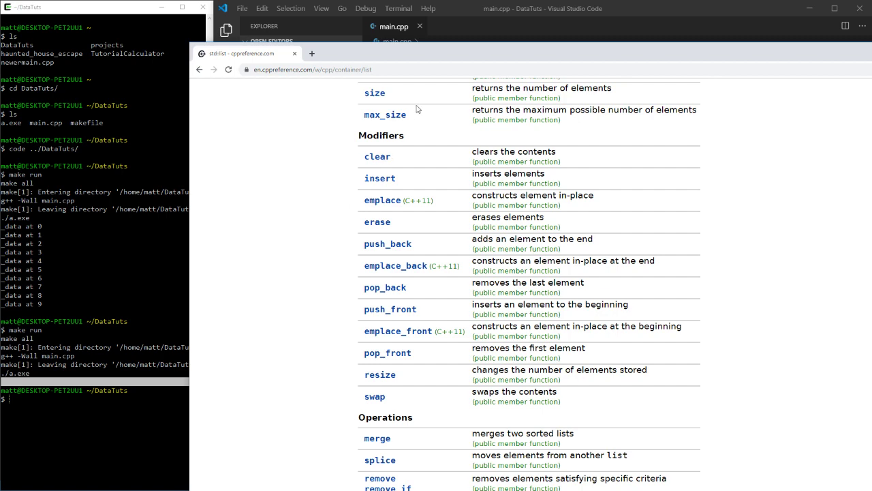